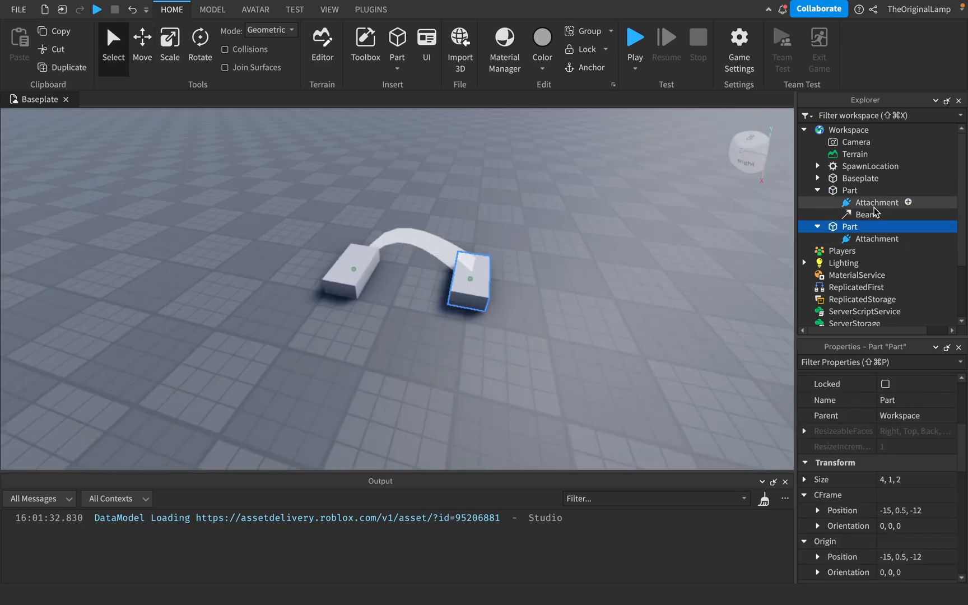
# Step: Delete the Beam that joins the two parts, keeping both parts and their attachments
pyautogui.click(868, 214)
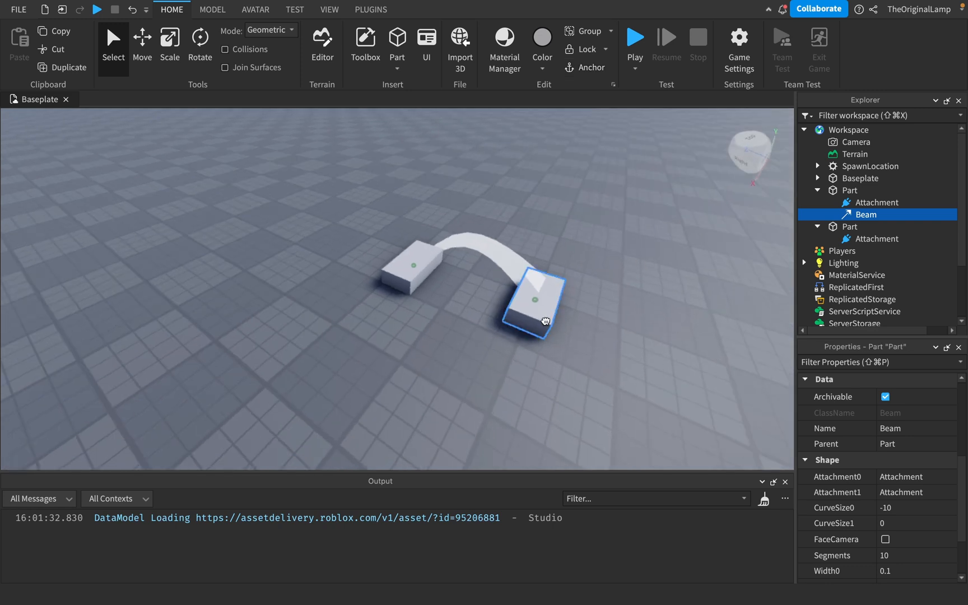
pyautogui.click(858, 227)
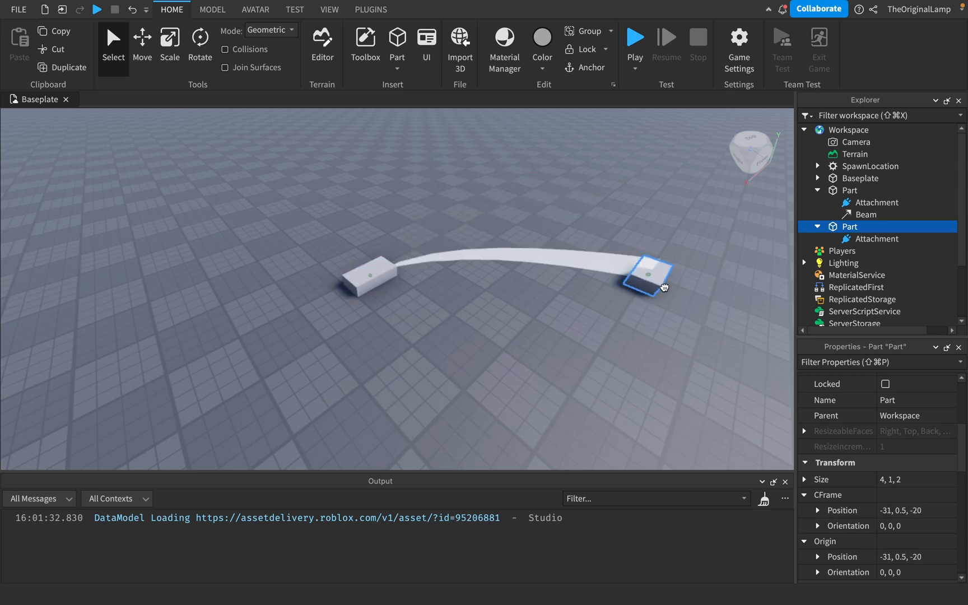
pyautogui.click(867, 214)
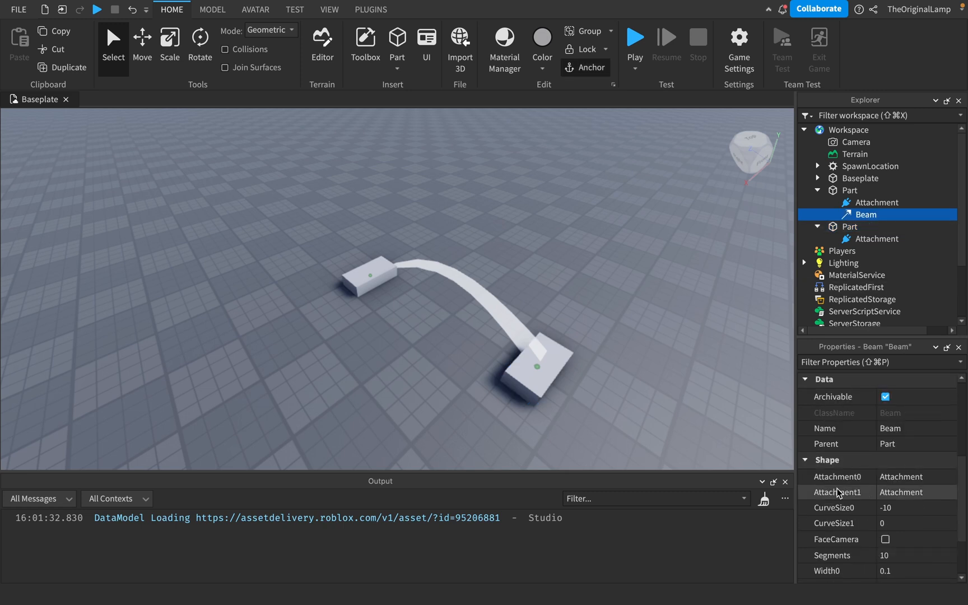
pyautogui.scroll(-3)
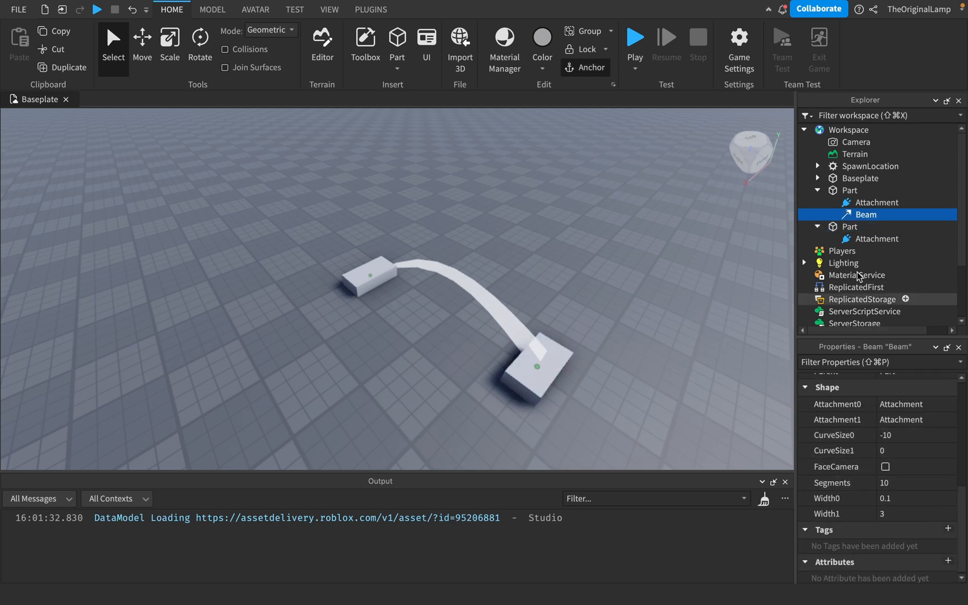
pyautogui.press('Delete')
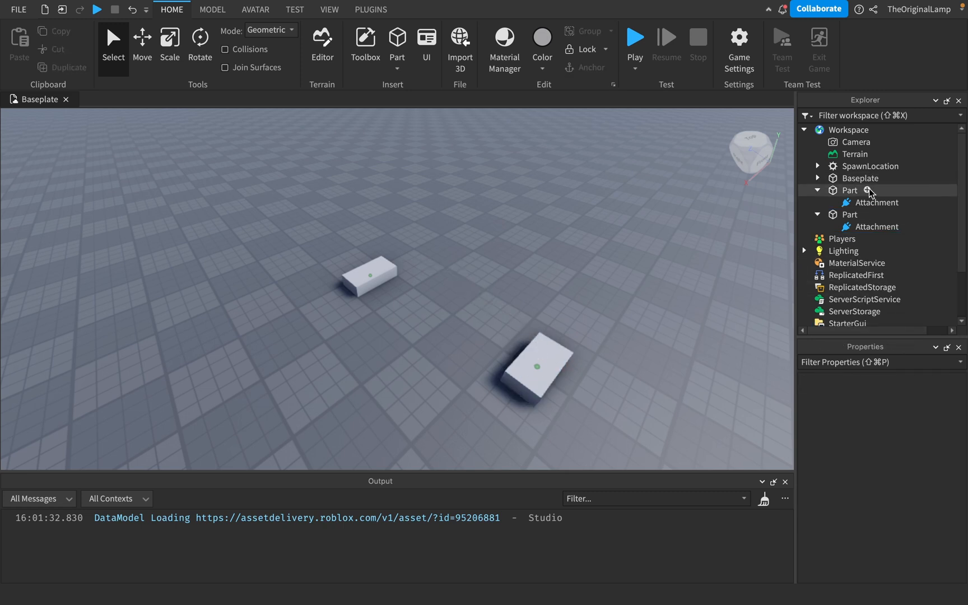
# Step: Insert a new Beam in the first Part with Attachment0 and Attachment1 set to the two parts' attachments
pyautogui.click(851, 190)
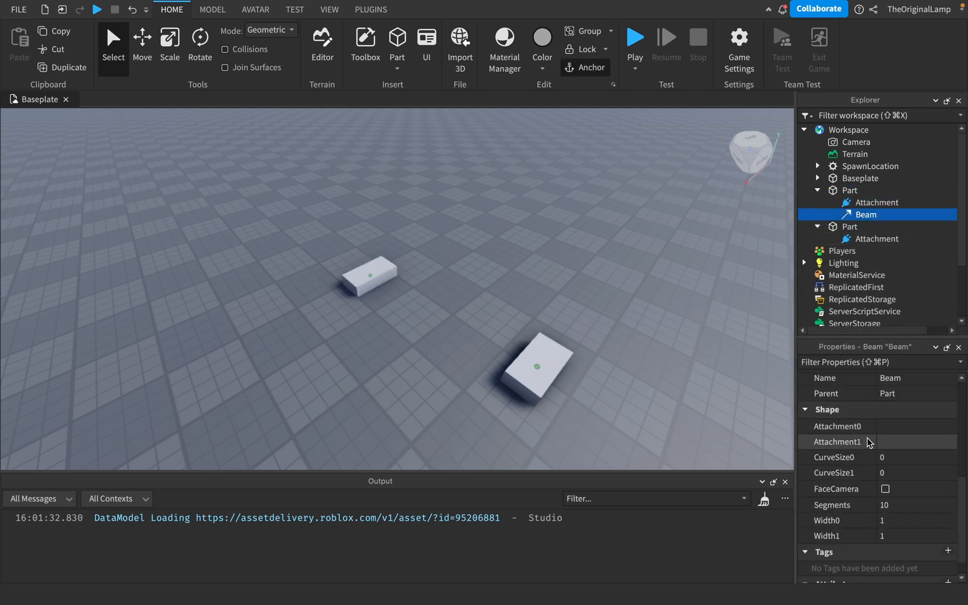
pyautogui.click(838, 426)
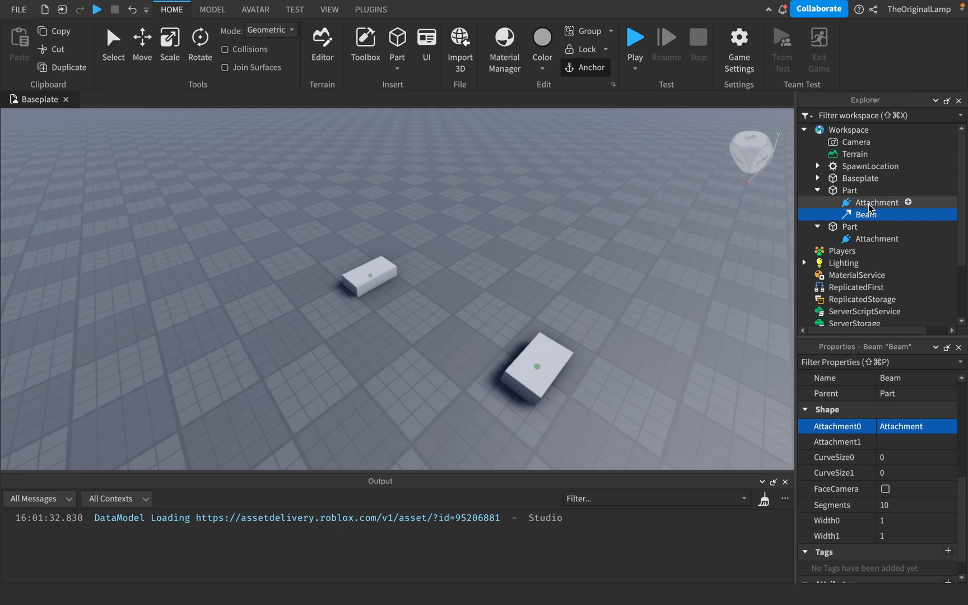
pyautogui.click(838, 441)
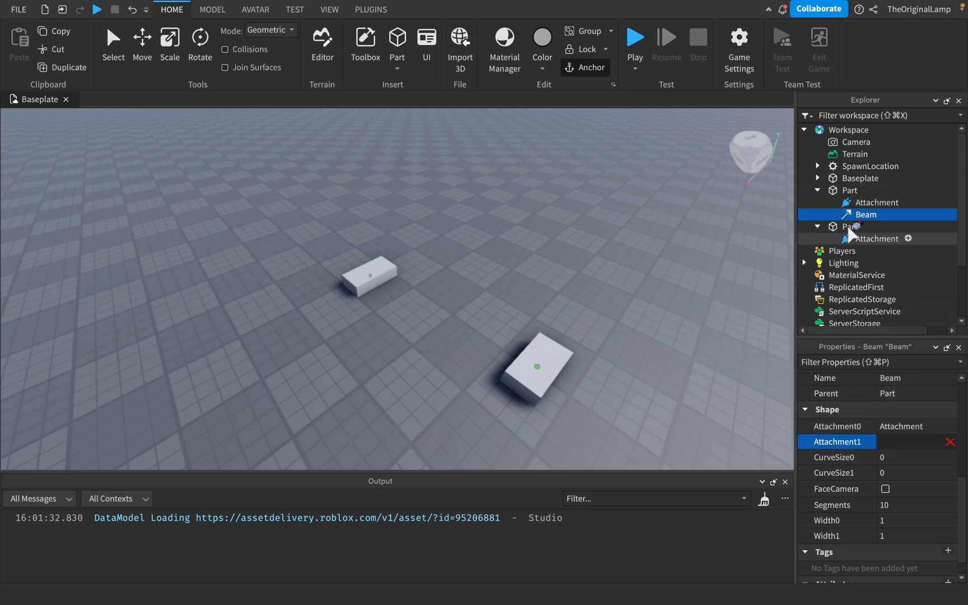
pyautogui.click(876, 238)
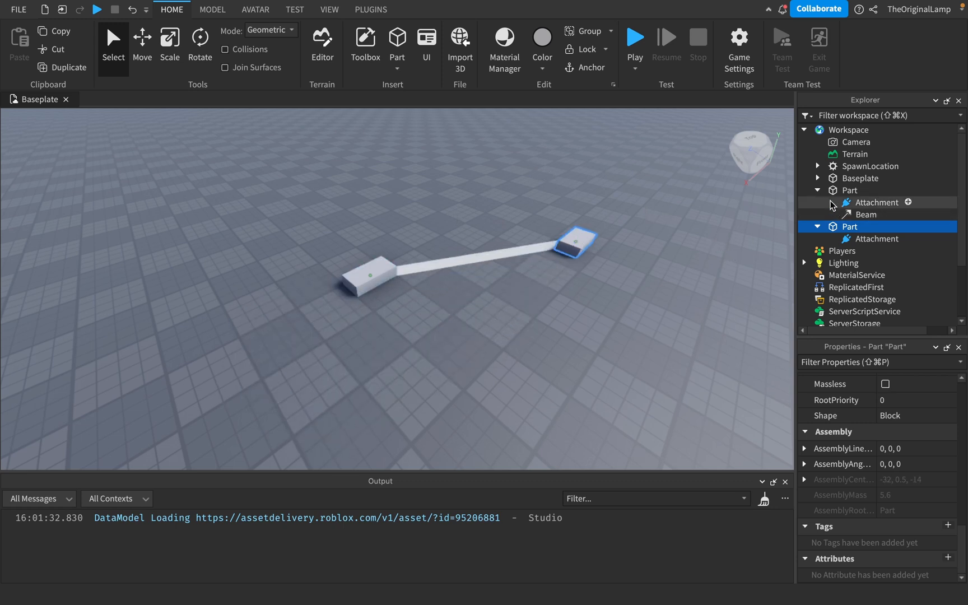
# Step: Replace the old parts with two new Parts and insert an unlinked Beam into the first one
pyautogui.click(850, 190)
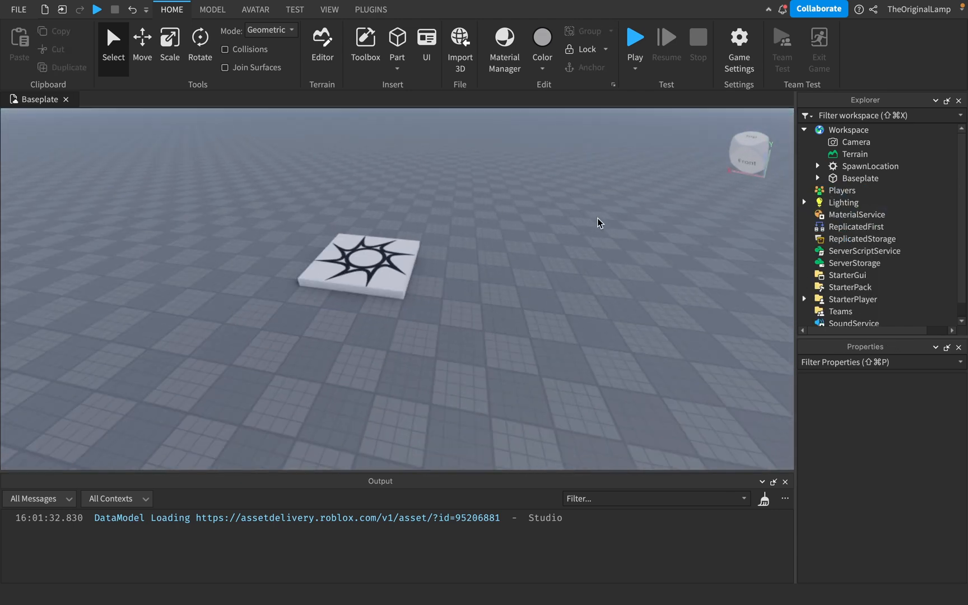
pyautogui.click(397, 38)
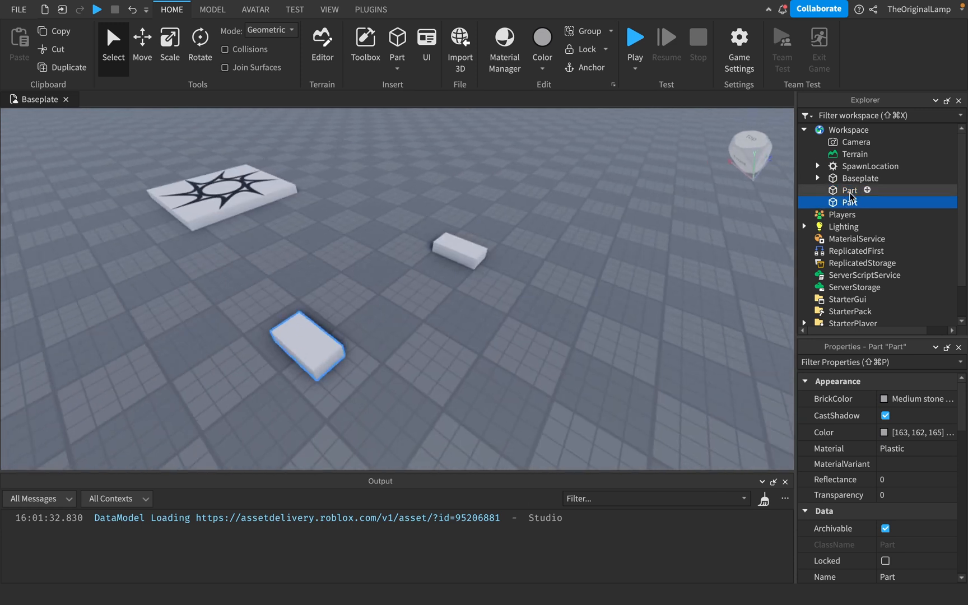
pyautogui.click(851, 190)
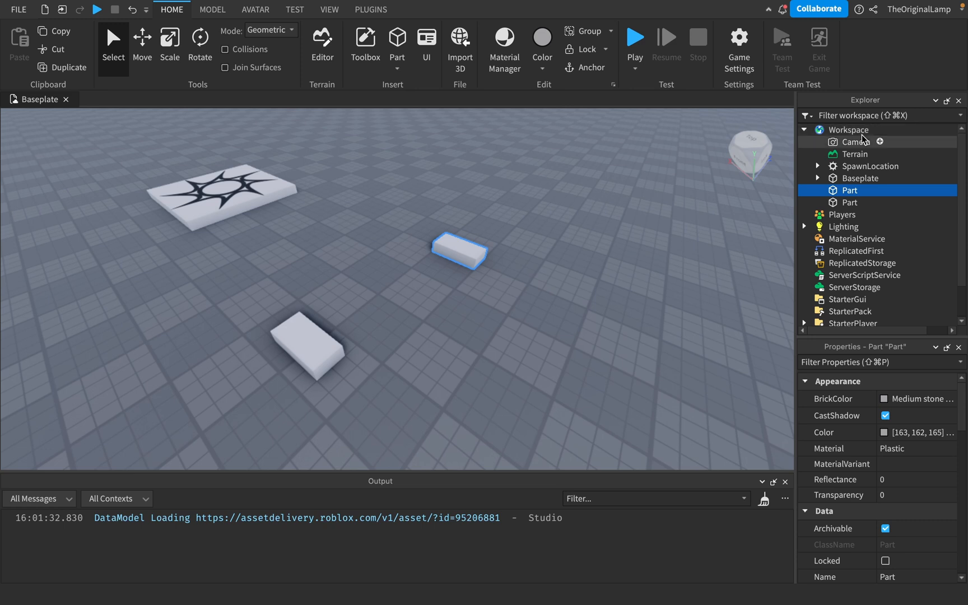
pyautogui.moveTo(876, 184)
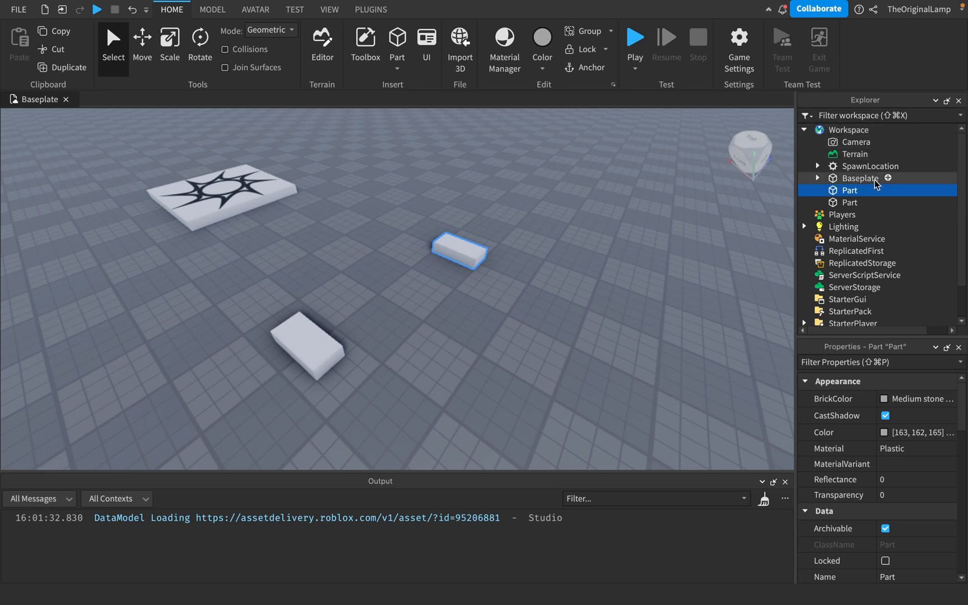
pyautogui.moveTo(857, 130)
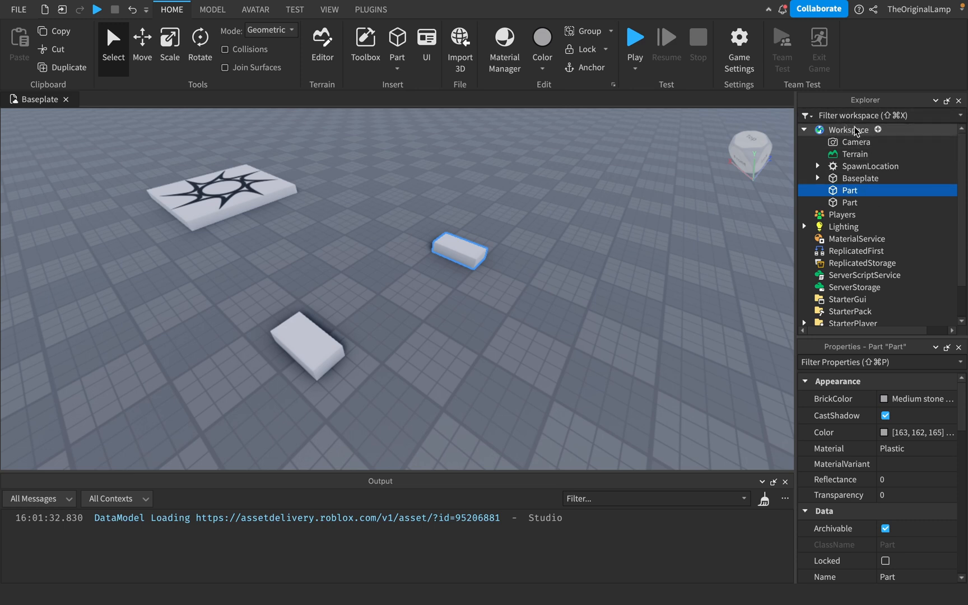
pyautogui.click(867, 190)
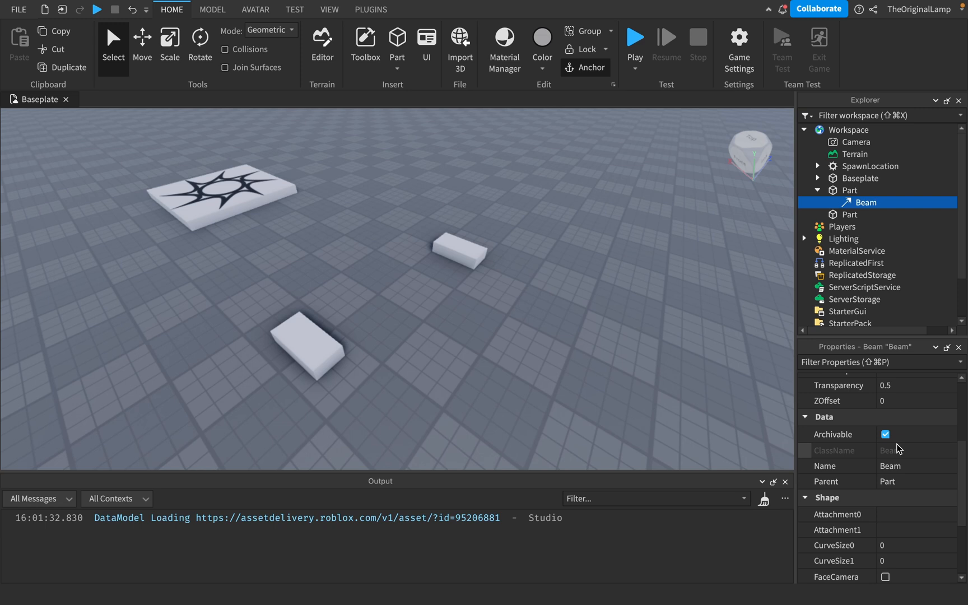
pyautogui.scroll(-3)
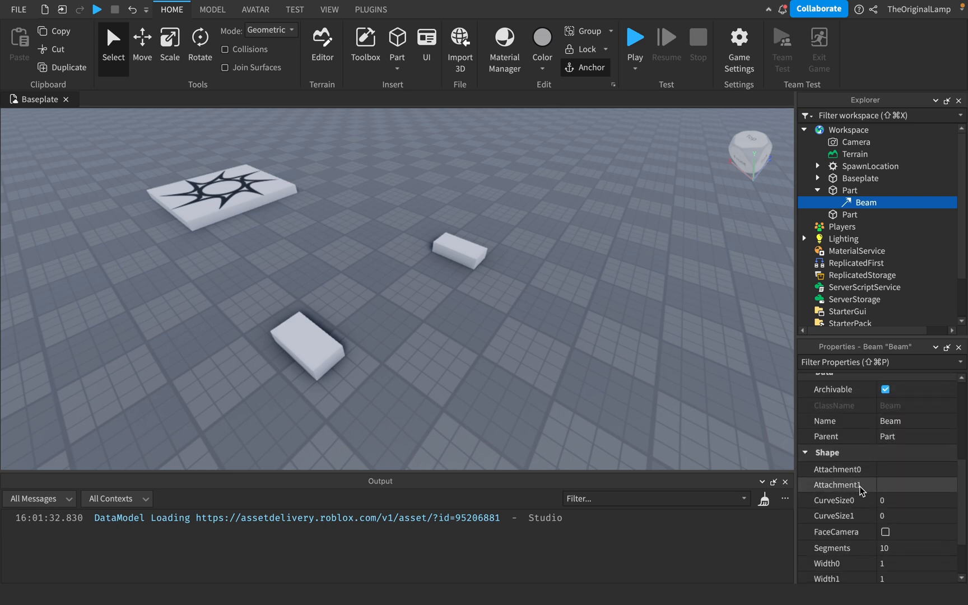
pyautogui.click(867, 214)
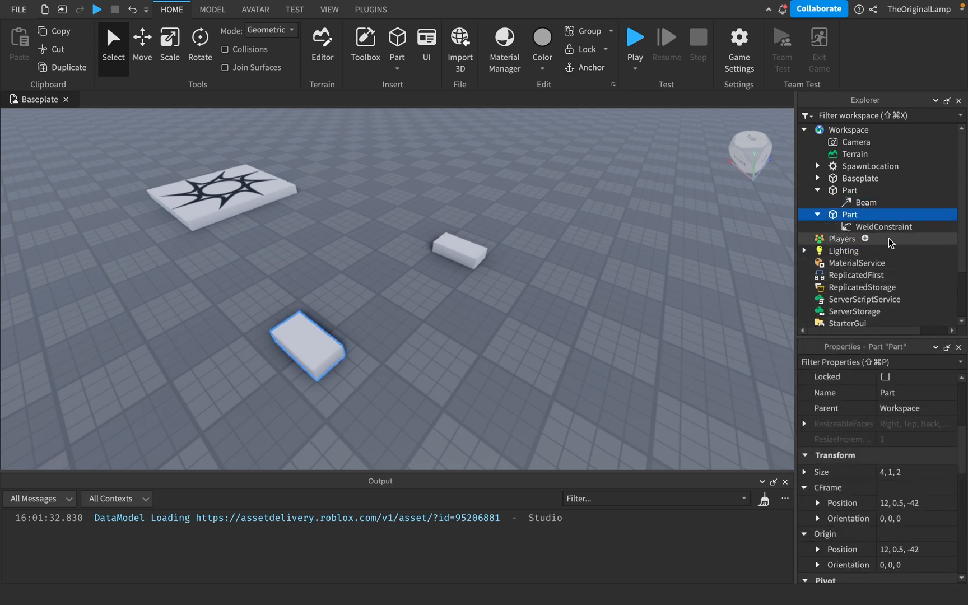
pyautogui.click(886, 226)
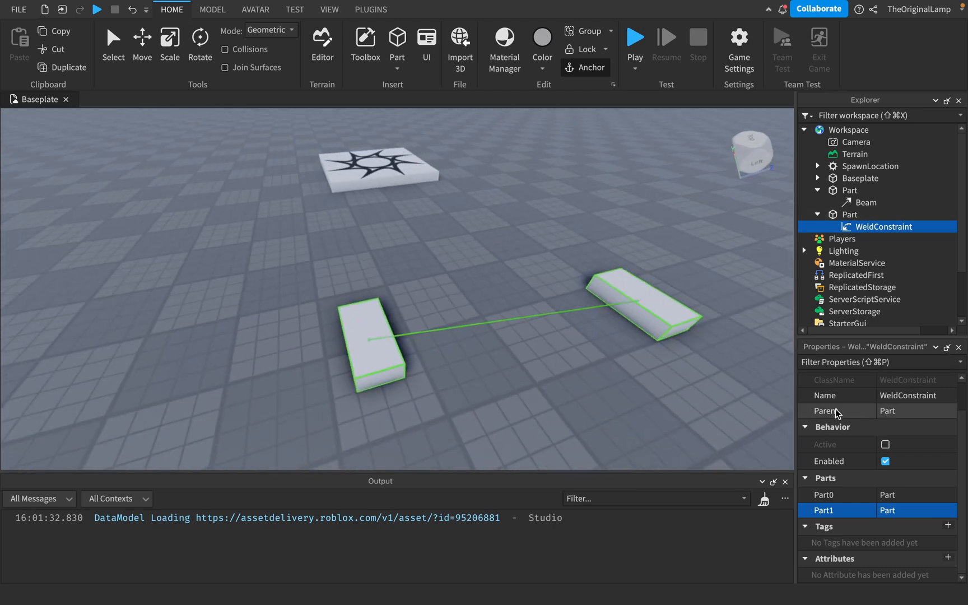
pyautogui.moveTo(859, 262)
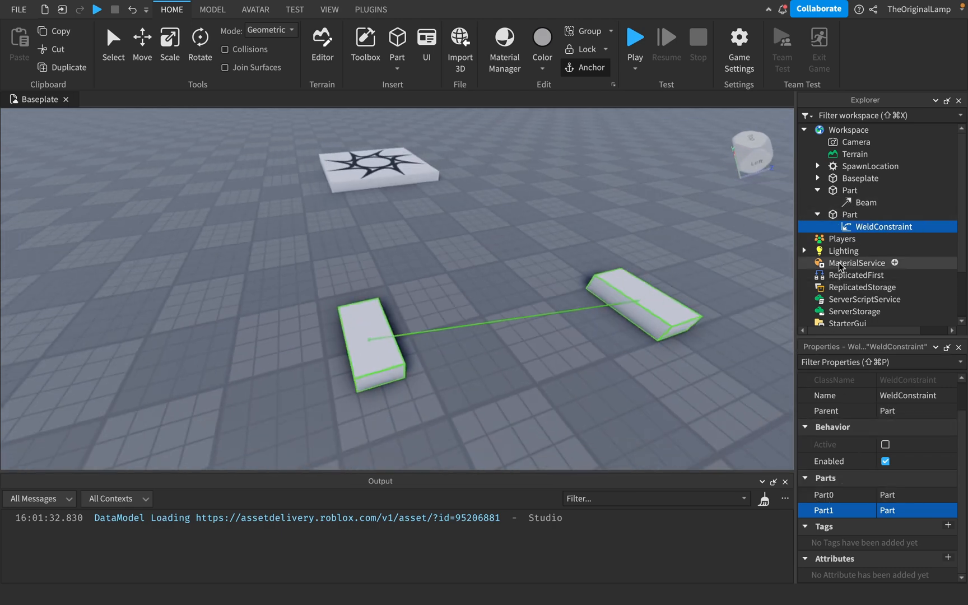
pyautogui.click(870, 201)
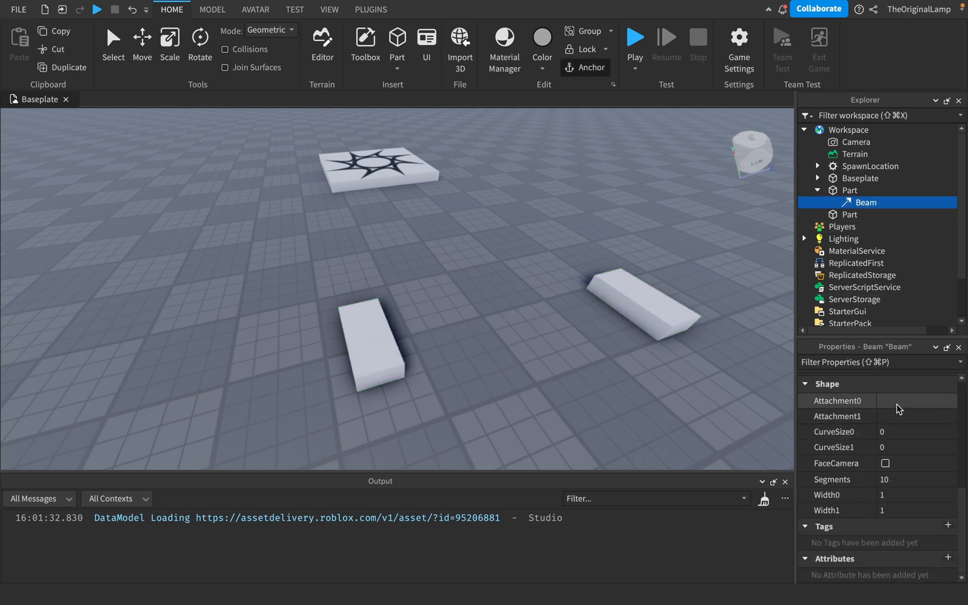
pyautogui.click(837, 400)
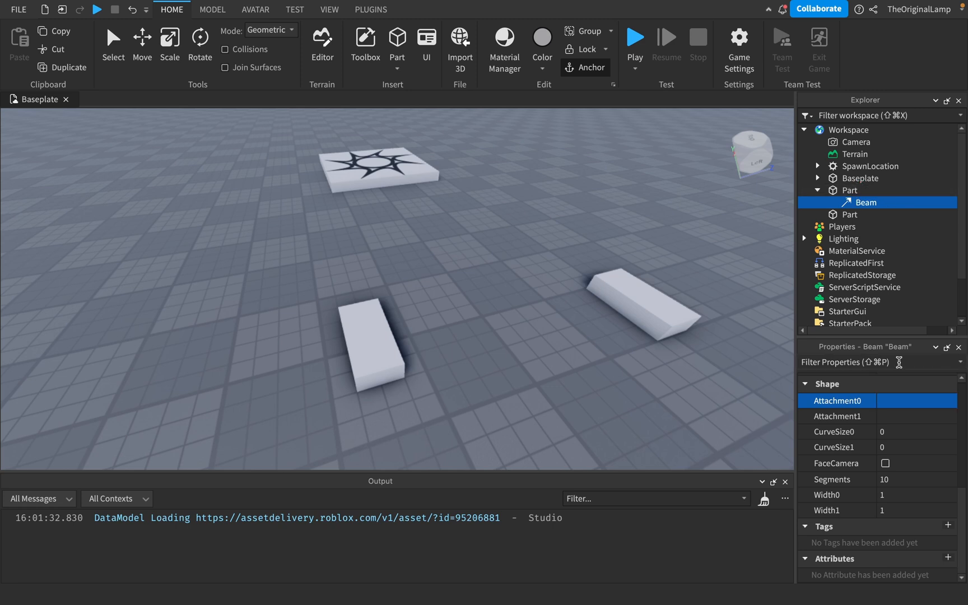
pyautogui.moveTo(905, 322)
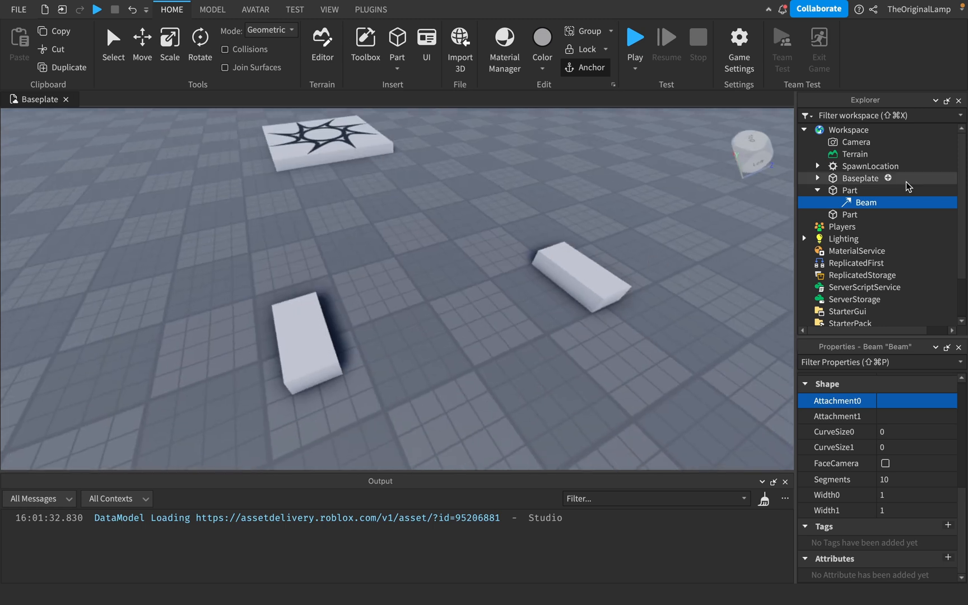
# Step: Insert an Attachment into each of the two Parts
pyautogui.click(867, 191)
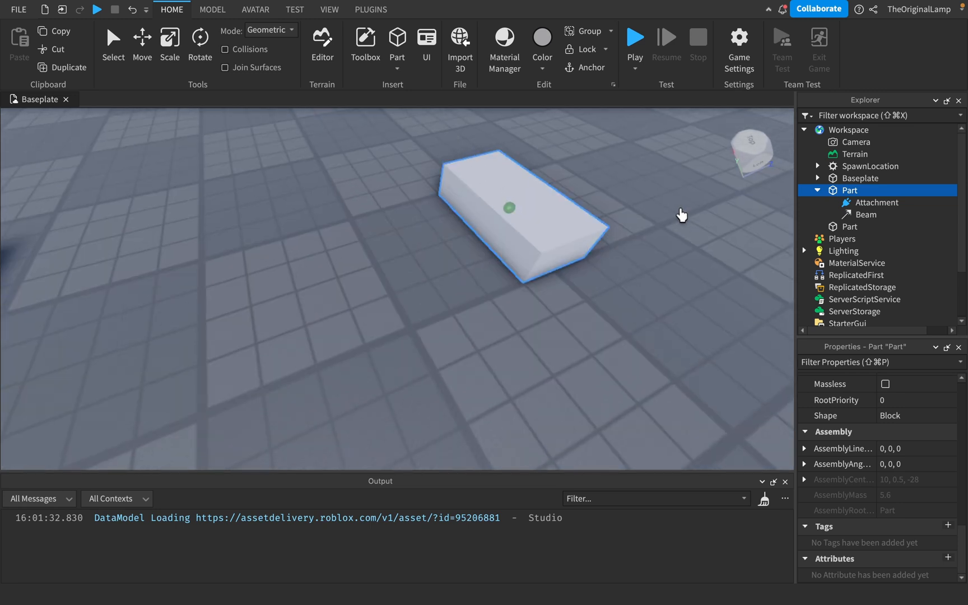
pyautogui.moveTo(469, 216)
pyautogui.write('att')
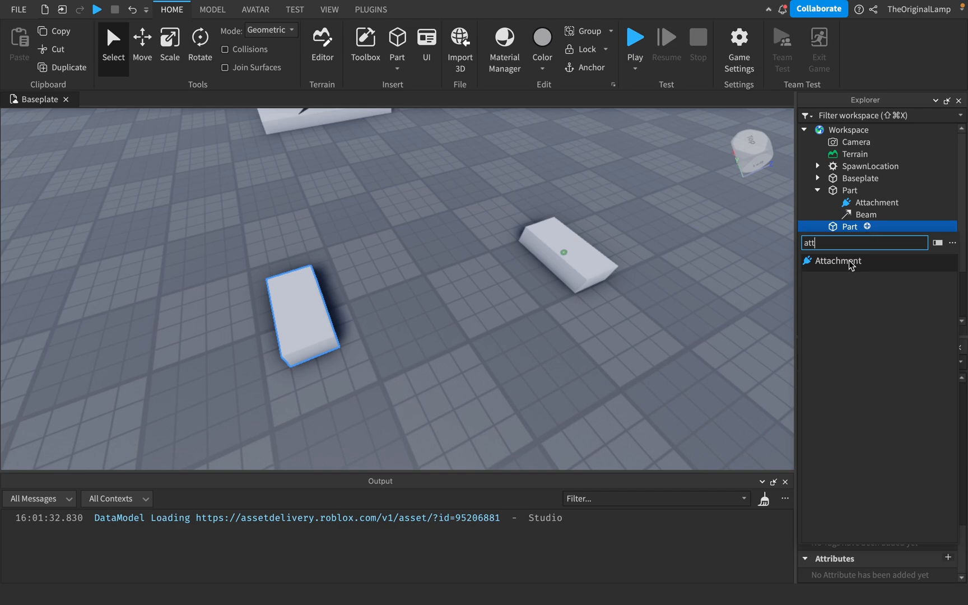
pyautogui.click(837, 261)
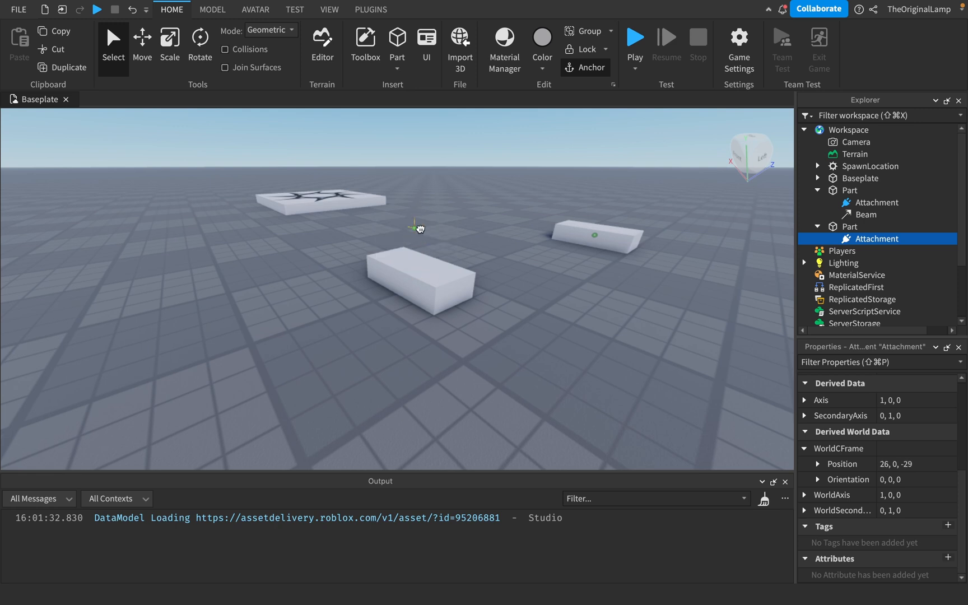
pyautogui.click(420, 278)
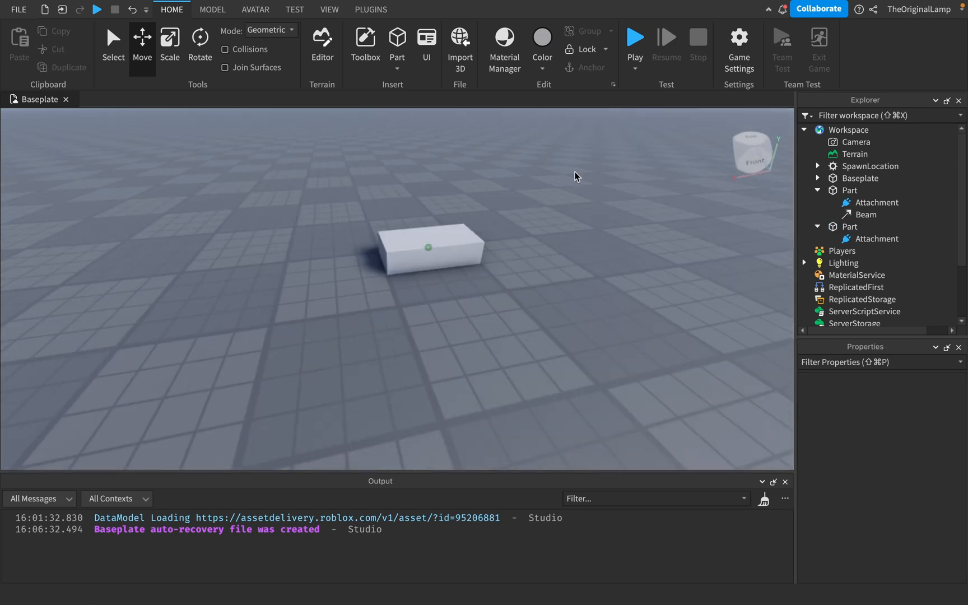
# Step: Set the Beam's Attachment0 and Attachment1 to the first and second parts' attachments
pyautogui.click(868, 214)
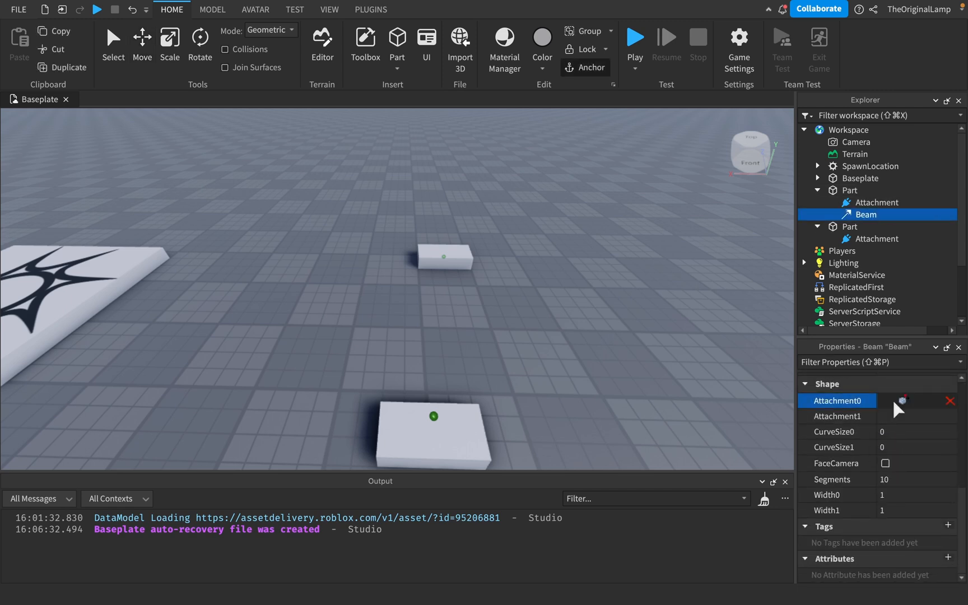
pyautogui.click(916, 400)
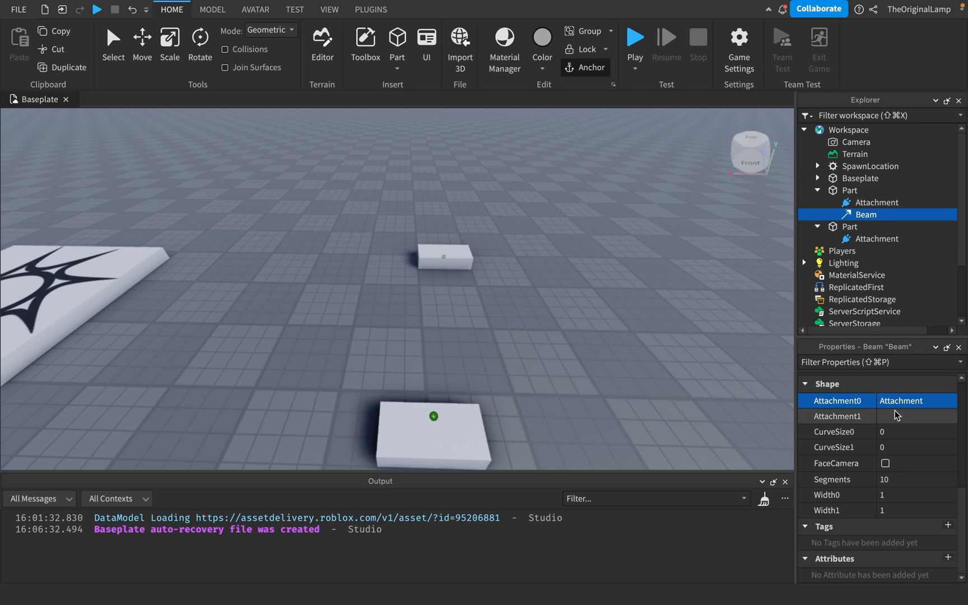
pyautogui.click(837, 415)
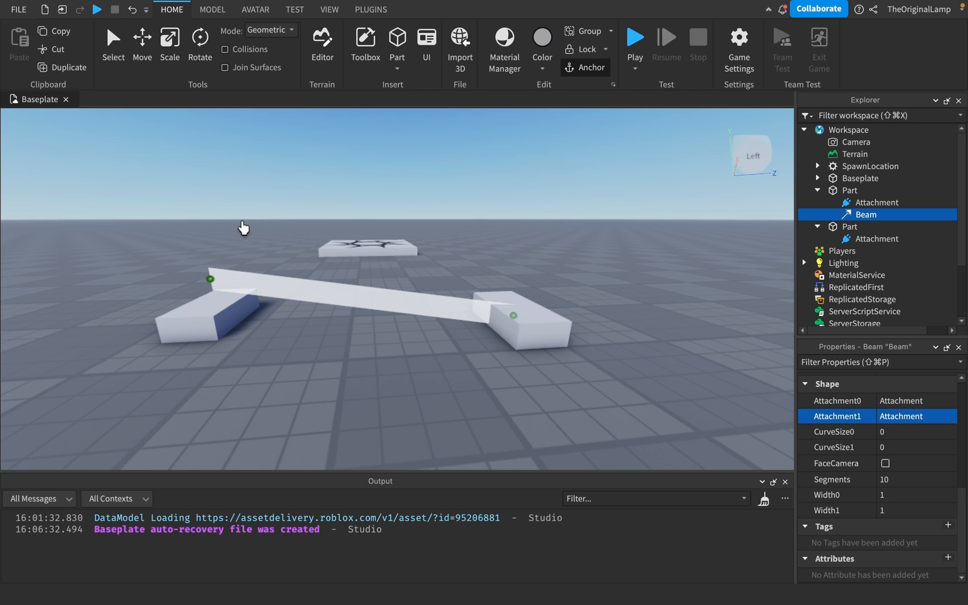
pyautogui.moveTo(745, 421)
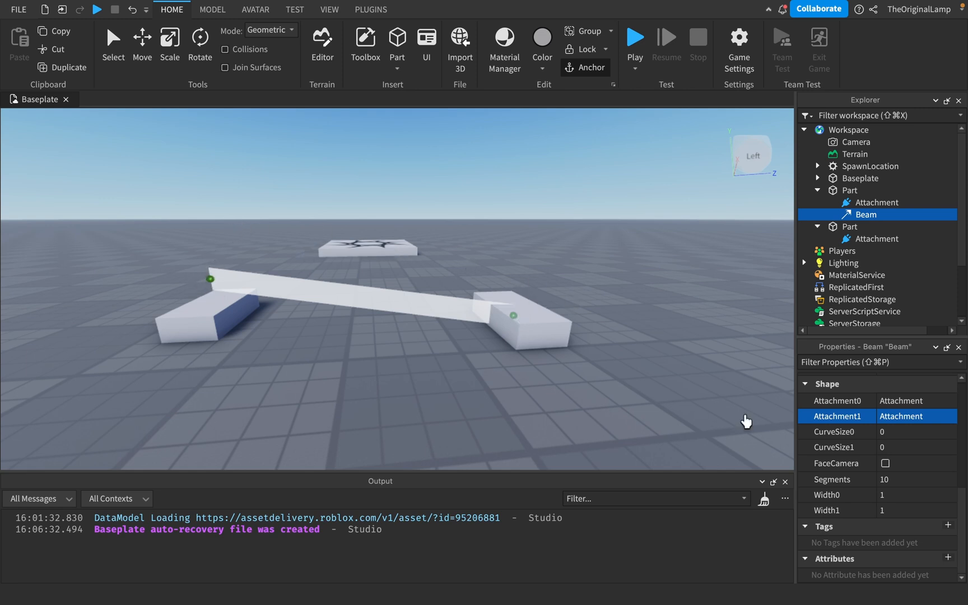
pyautogui.moveTo(598, 236)
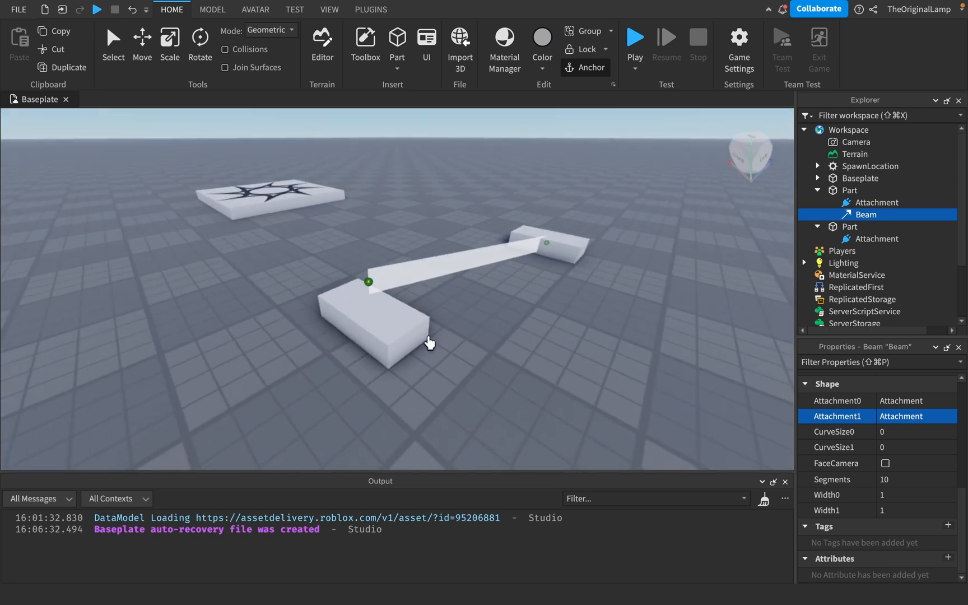
pyautogui.moveTo(408, 334)
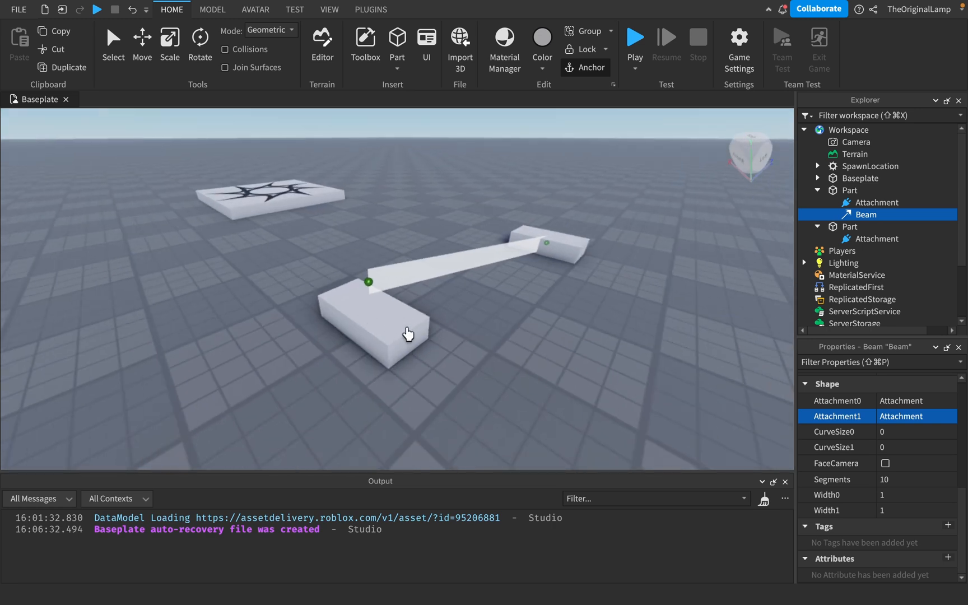
pyautogui.moveTo(854, 241)
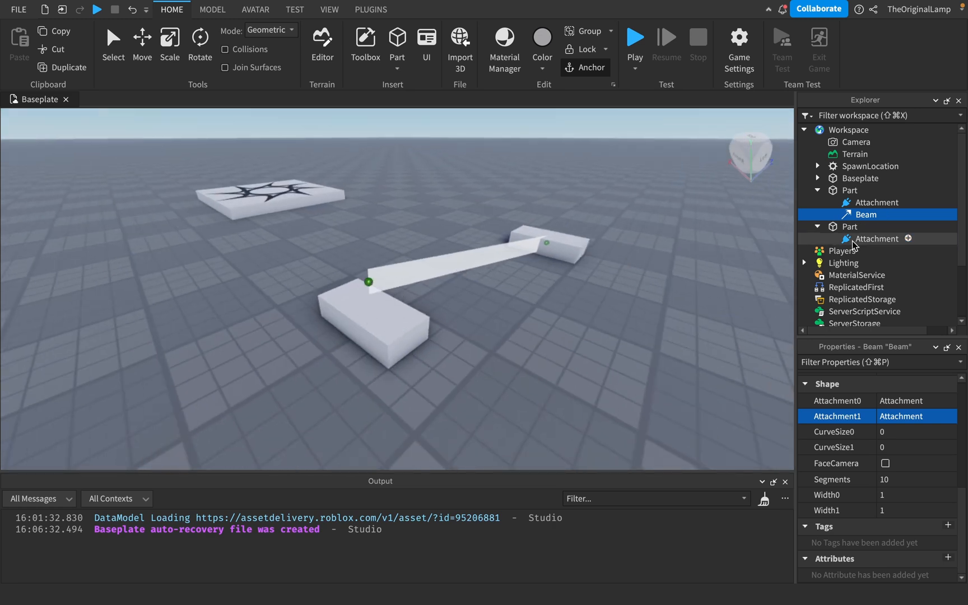
# Step: Select the second Part and move it so the beam stretches between the parts
pyautogui.click(877, 238)
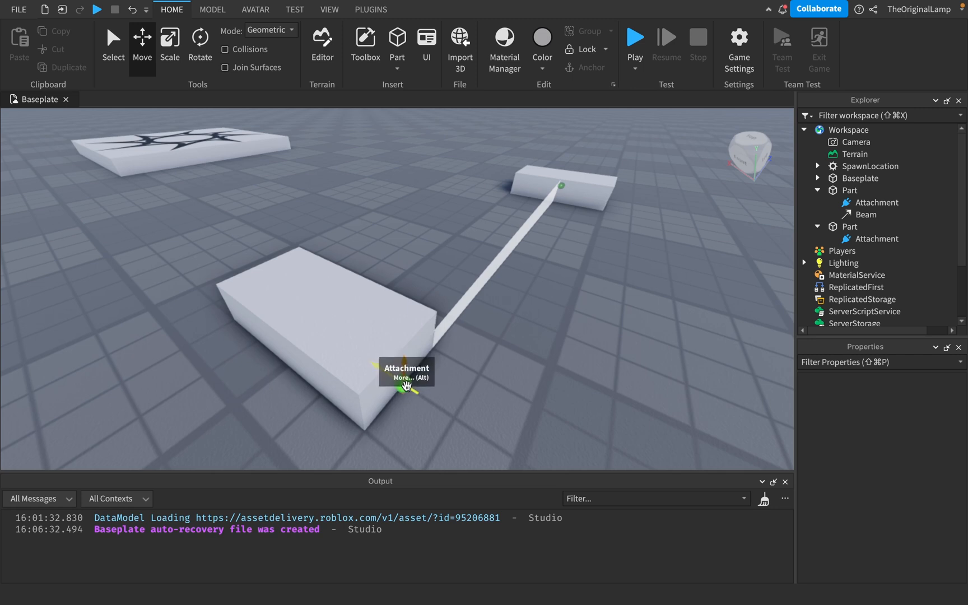
pyautogui.click(407, 383)
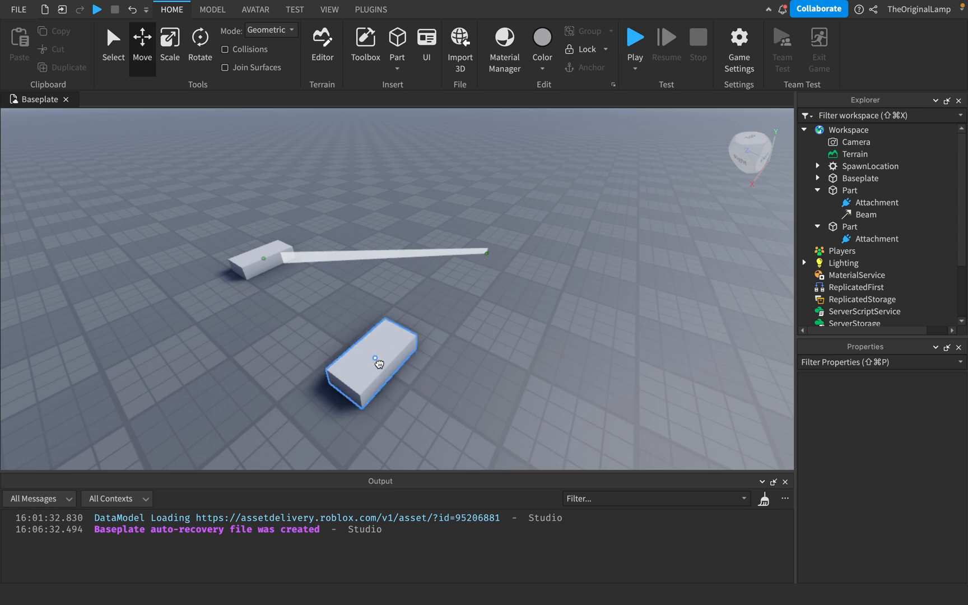
pyautogui.click(379, 363)
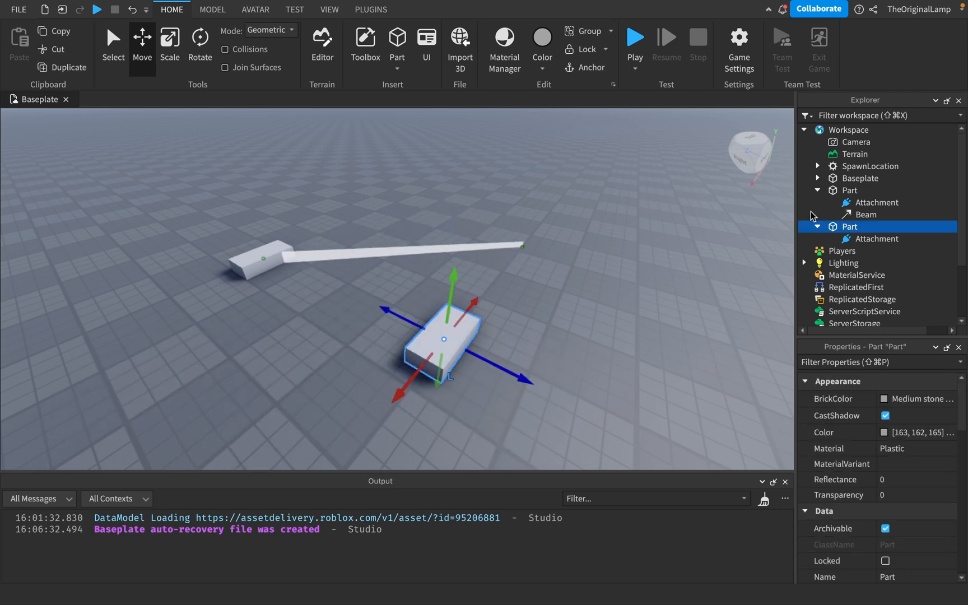
pyautogui.click(879, 239)
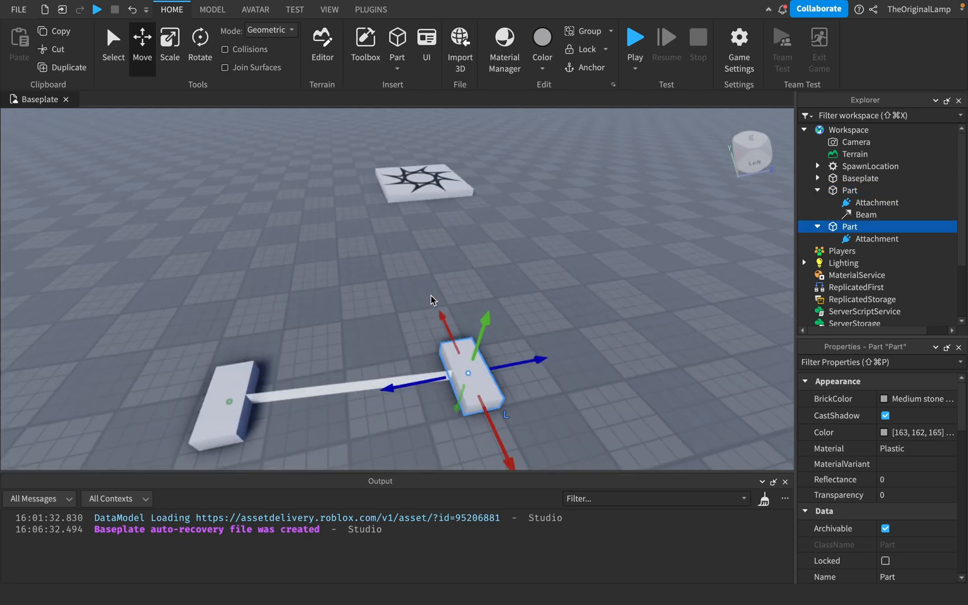
# Step: Give the Beam a colour gradient starting red in the ColorSequence editor
pyautogui.click(869, 214)
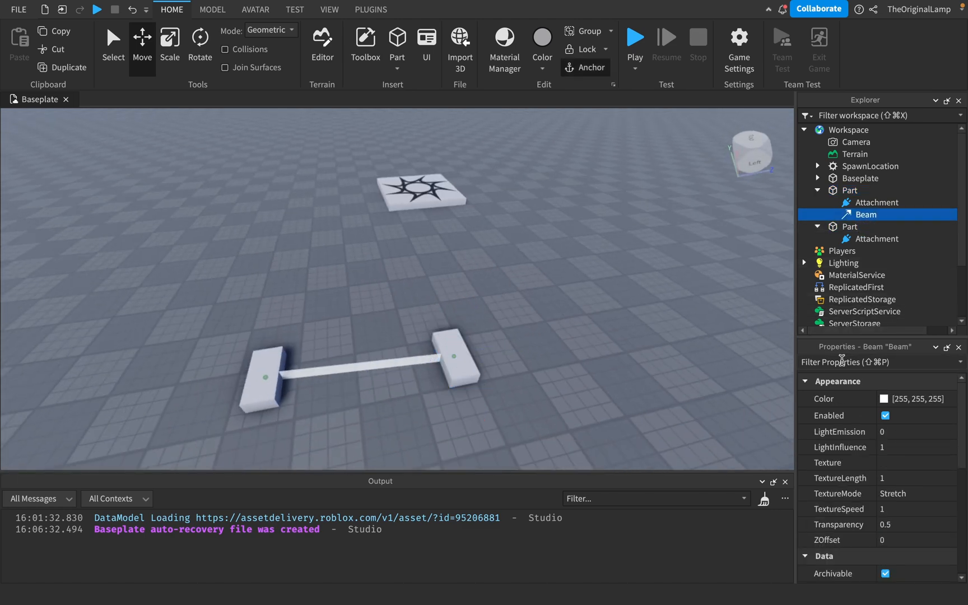
pyautogui.click(911, 398)
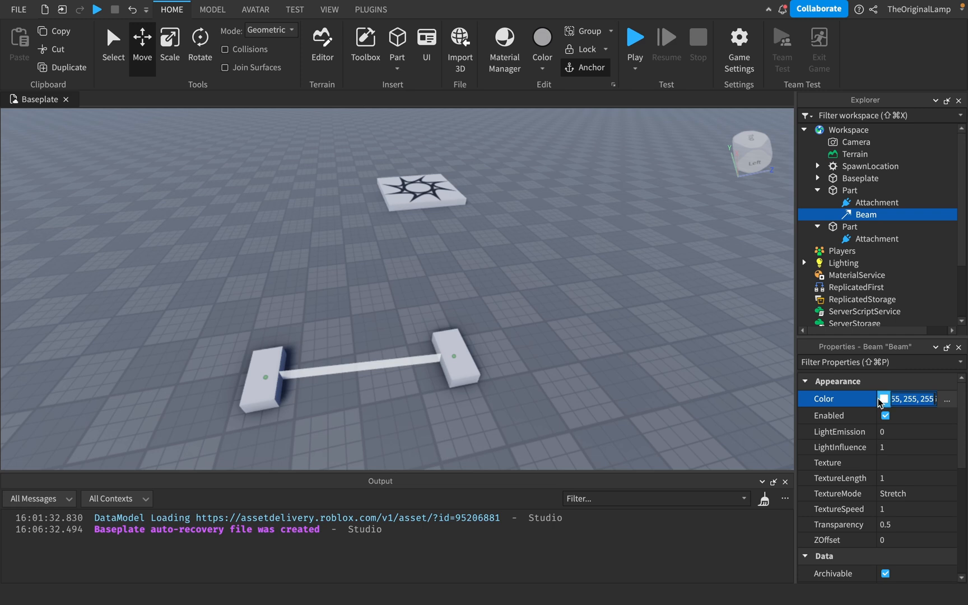
pyautogui.click(884, 399)
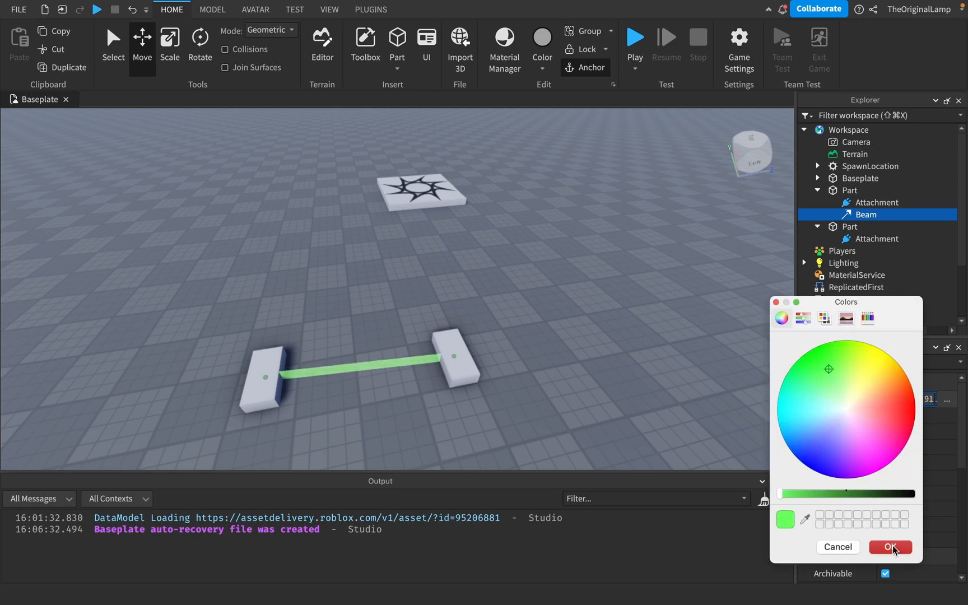
pyautogui.click(890, 547)
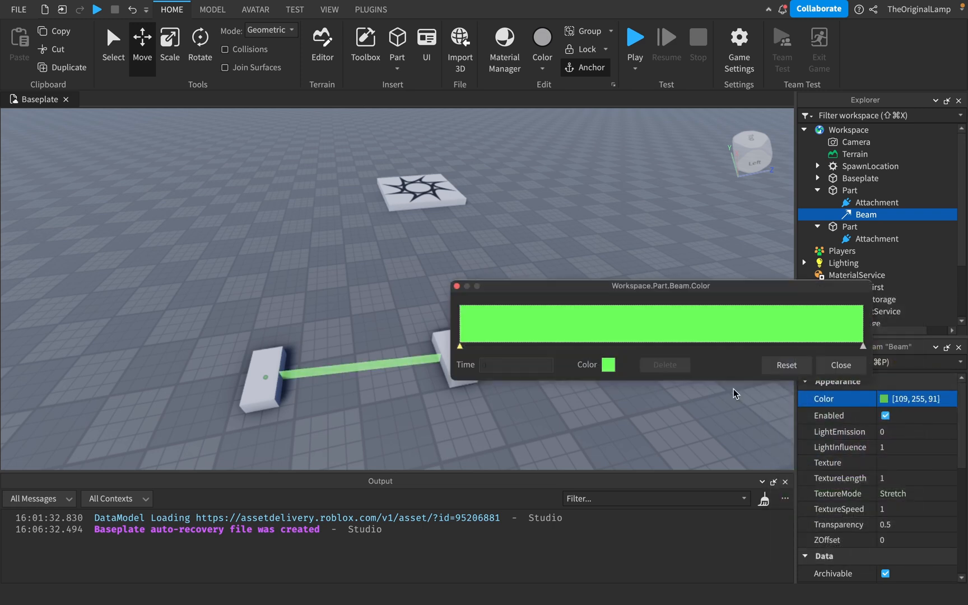
pyautogui.click(609, 364)
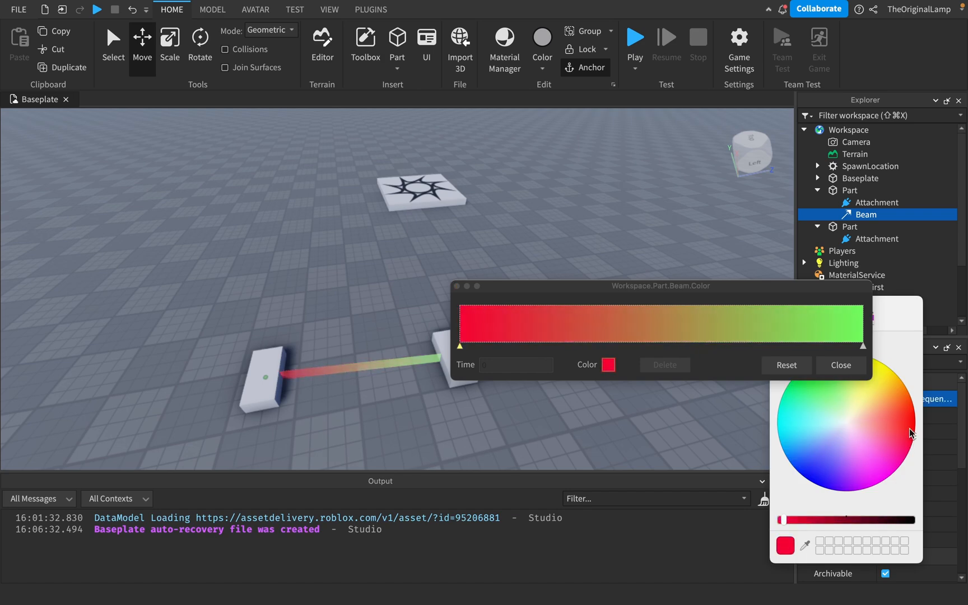
pyautogui.click(839, 366)
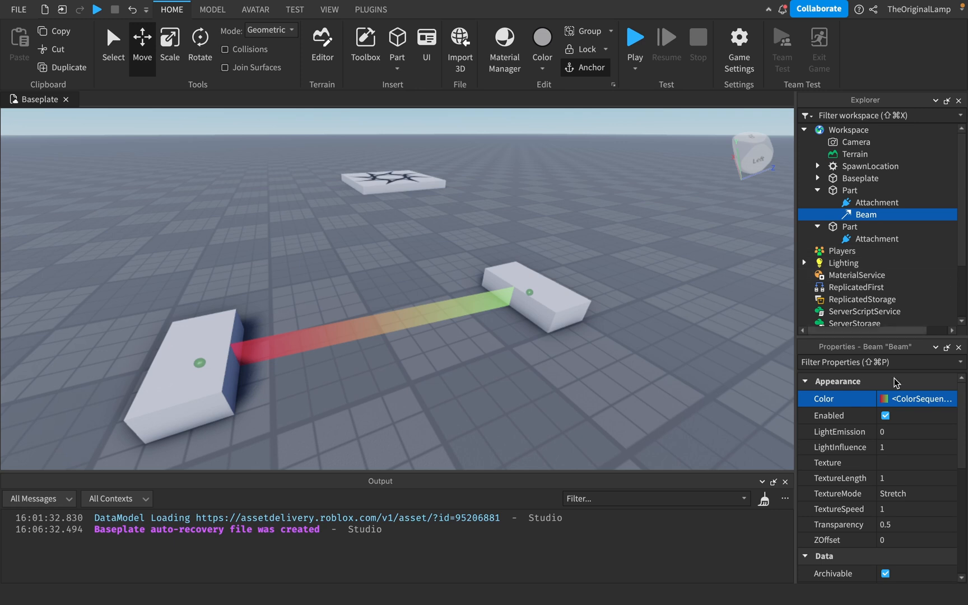
# Step: Set the gradient's end colour to pink and the Beam's TextureLength to 0.75
pyautogui.click(916, 398)
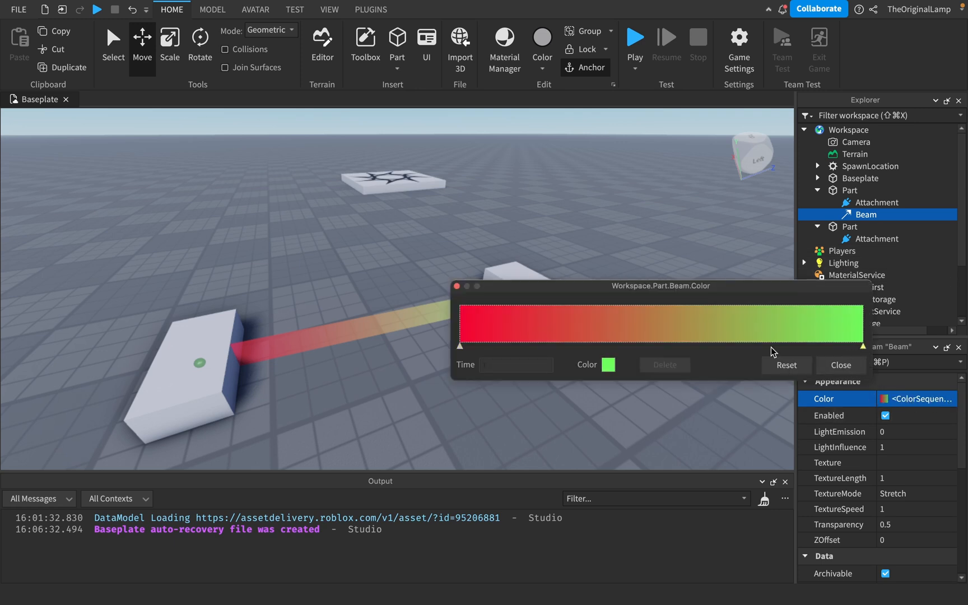
pyautogui.click(608, 364)
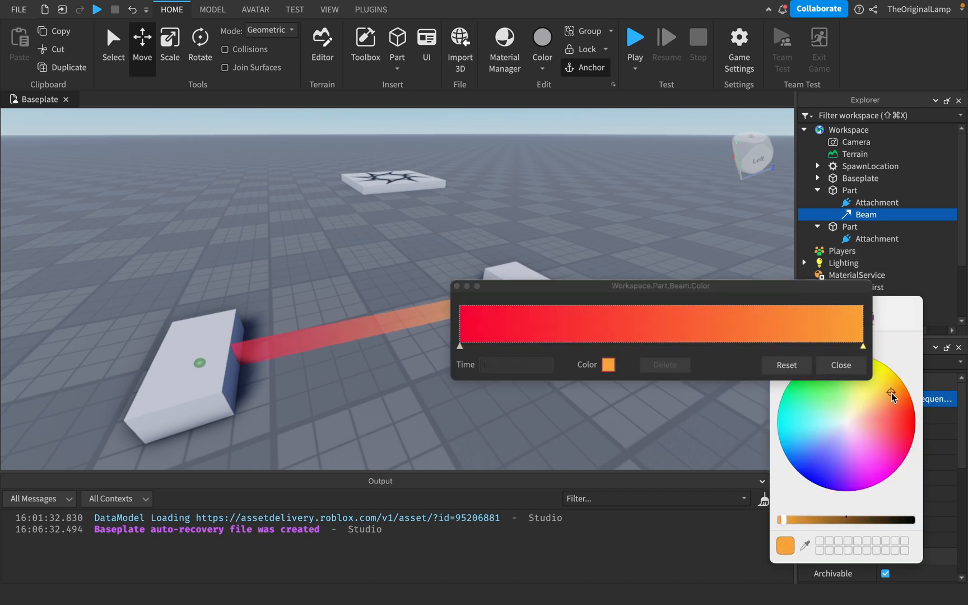
pyautogui.click(866, 463)
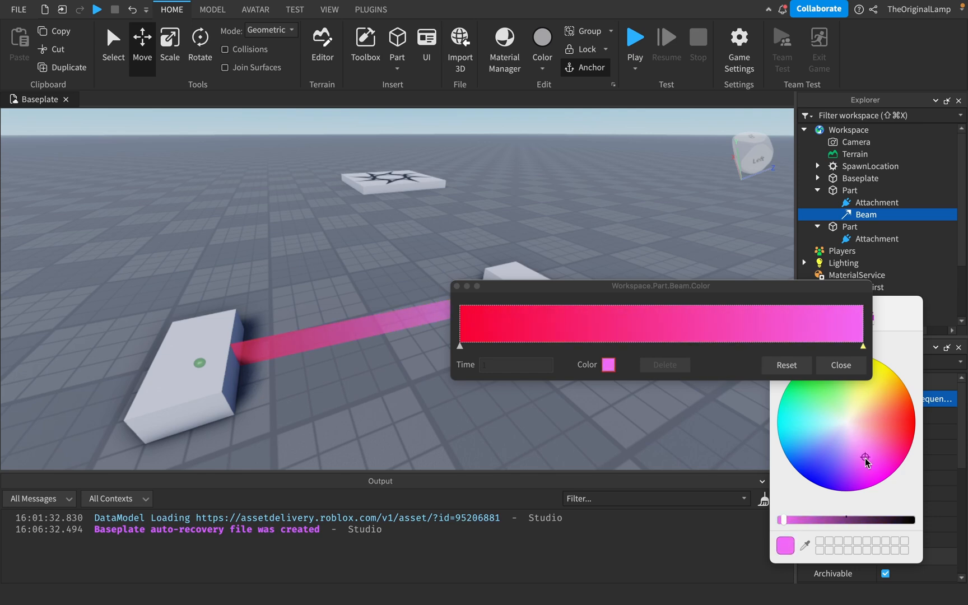
pyautogui.click(839, 365)
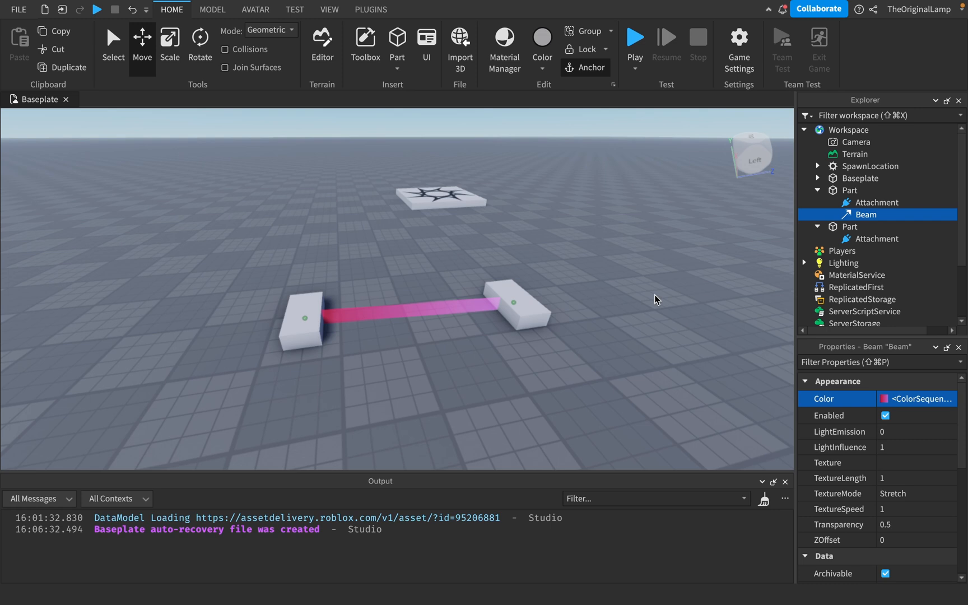
pyautogui.moveTo(938, 402)
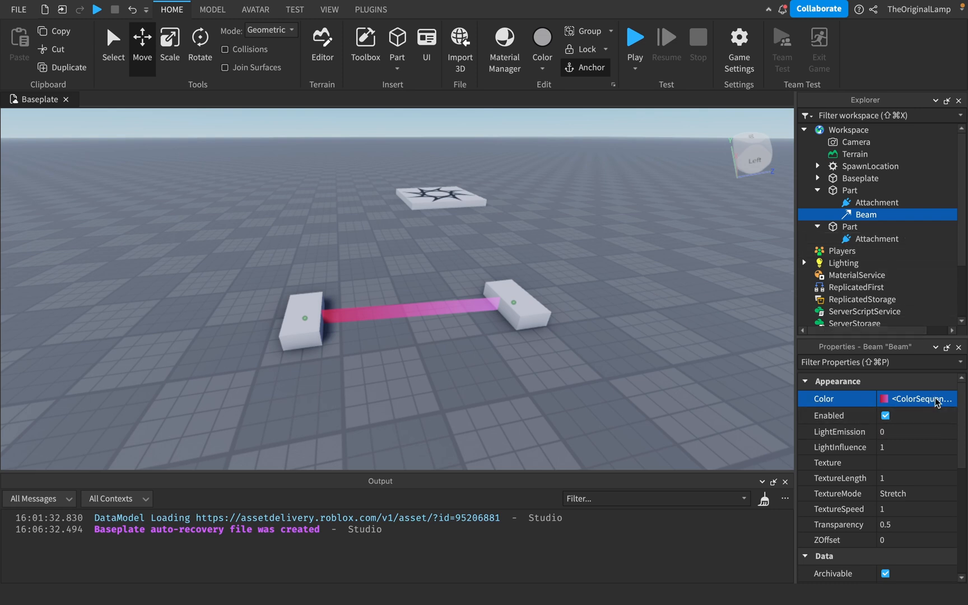
pyautogui.click(886, 415)
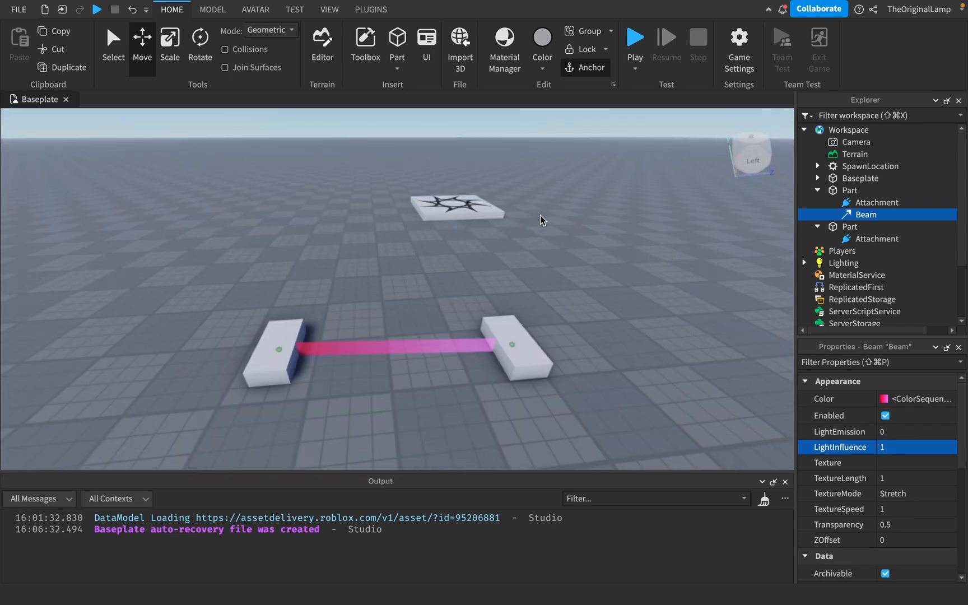
pyautogui.moveTo(331, 347)
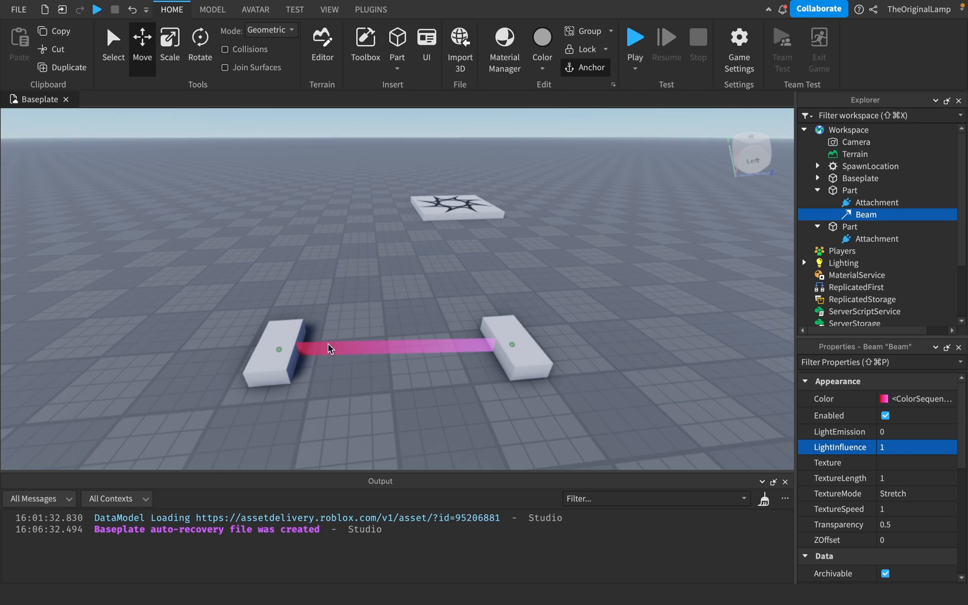
pyautogui.moveTo(856, 450)
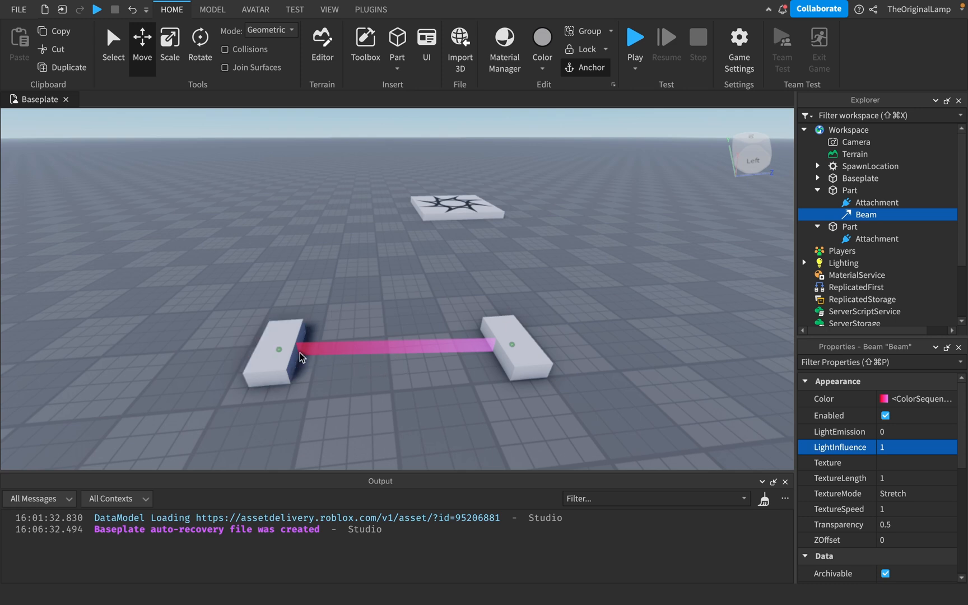
pyautogui.moveTo(437, 338)
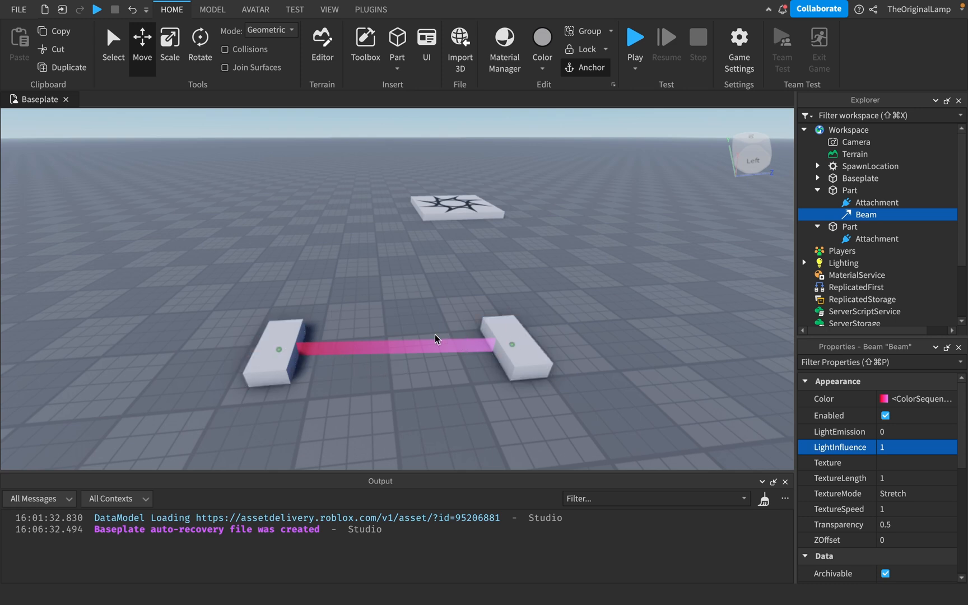
pyautogui.moveTo(551, 350)
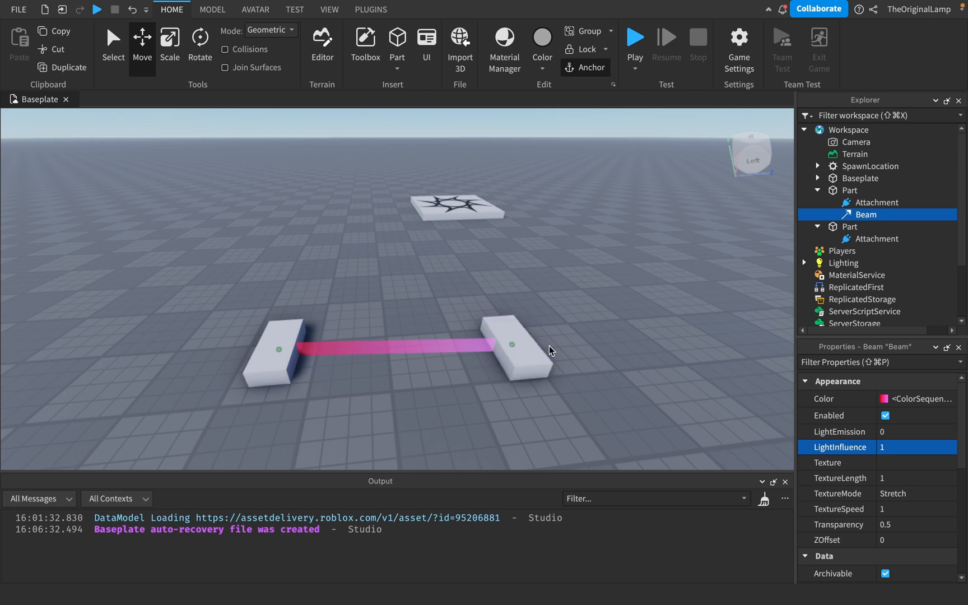
pyautogui.moveTo(325, 371)
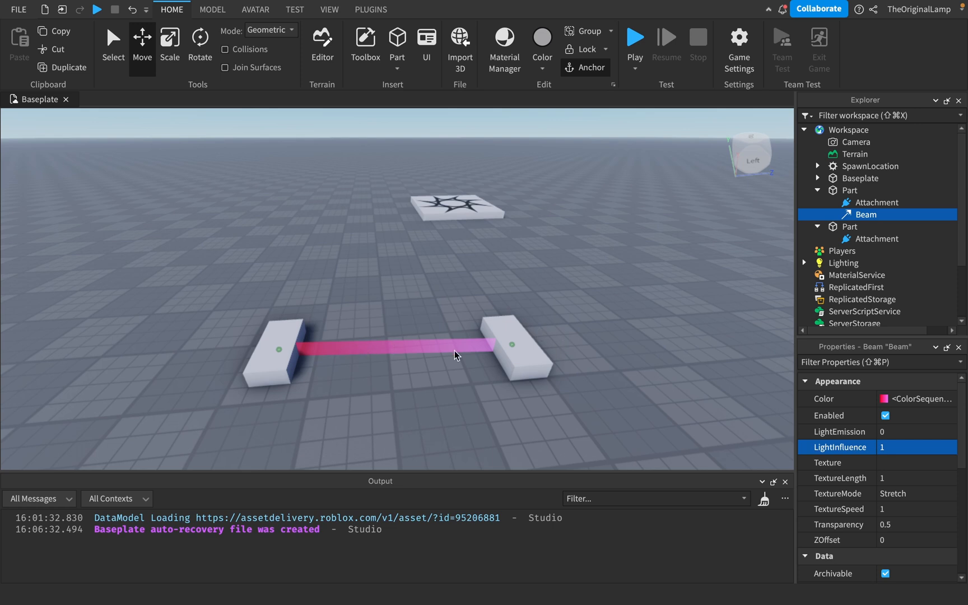
pyautogui.moveTo(597, 194)
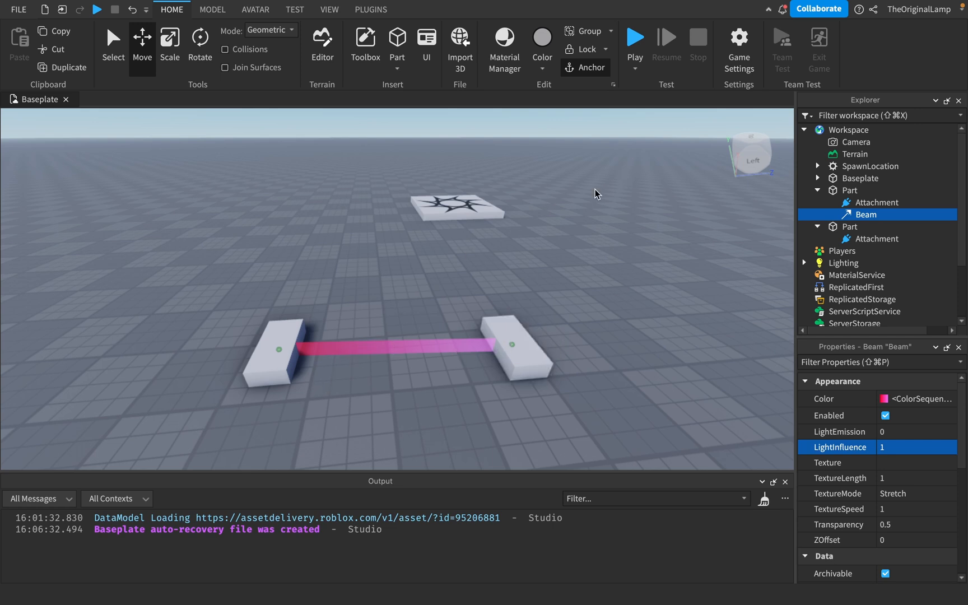
pyautogui.moveTo(586, 231)
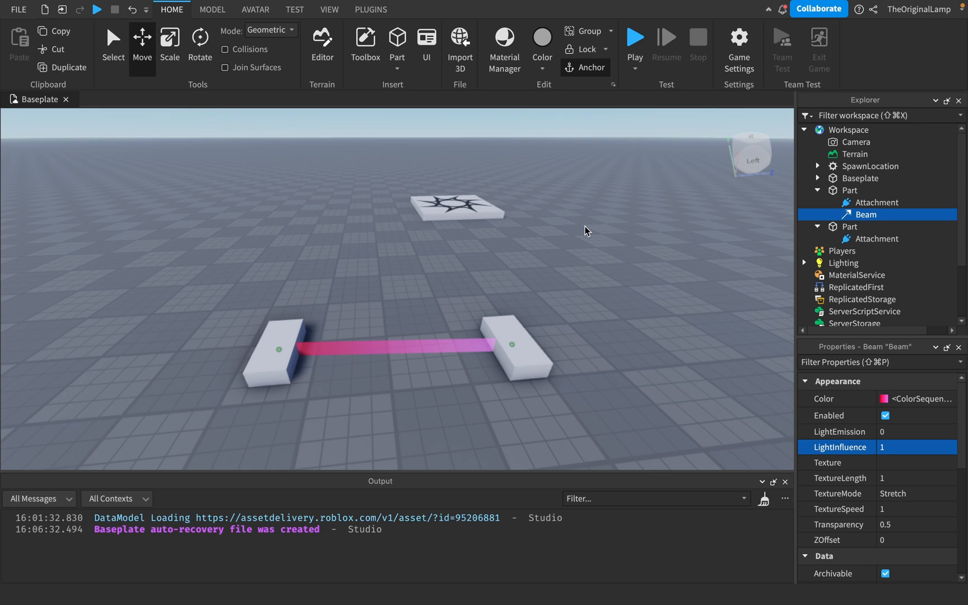
pyautogui.moveTo(888, 193)
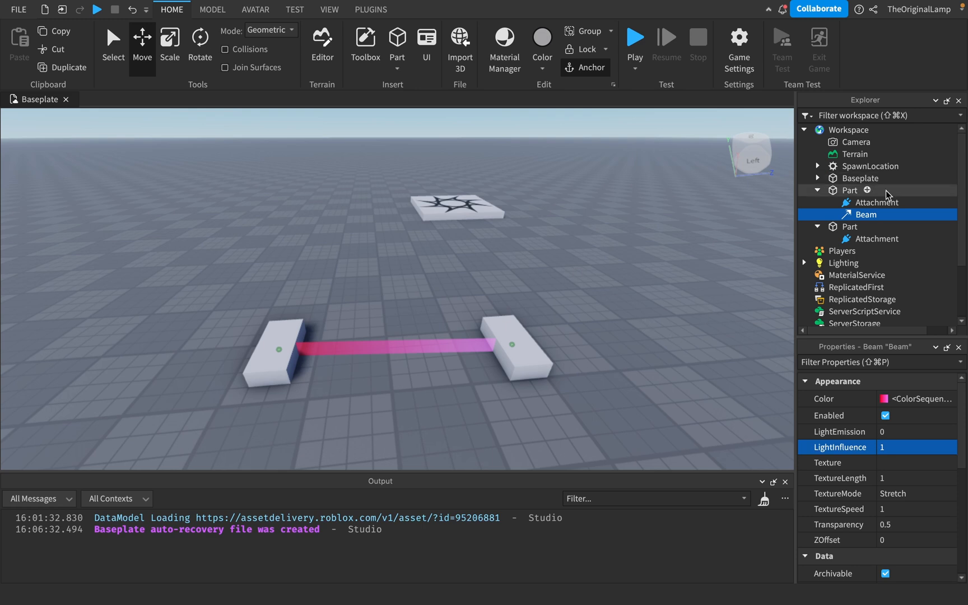
pyautogui.moveTo(854, 202)
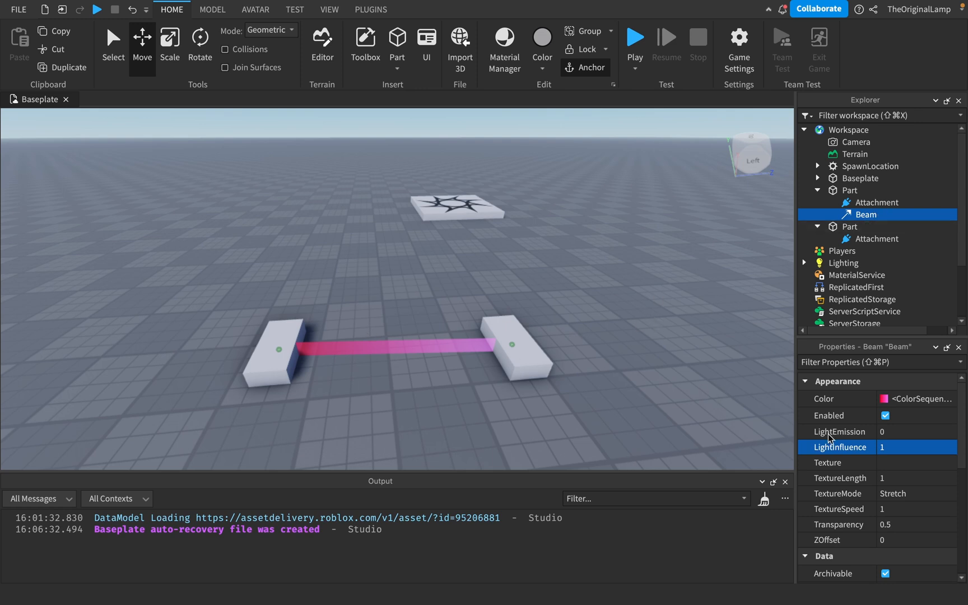
pyautogui.moveTo(420, 329)
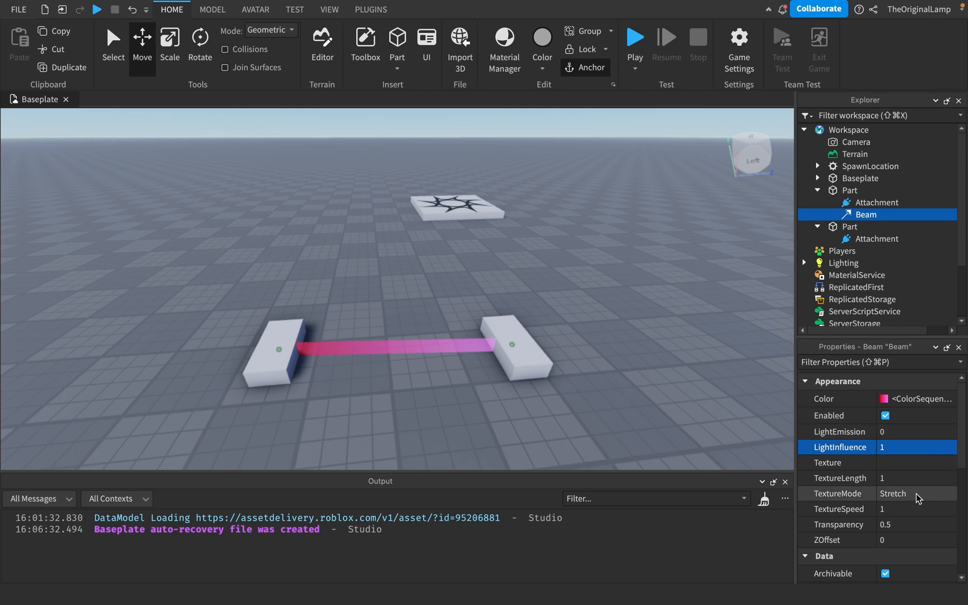
pyautogui.click(839, 478)
pyautogui.write('0.75')
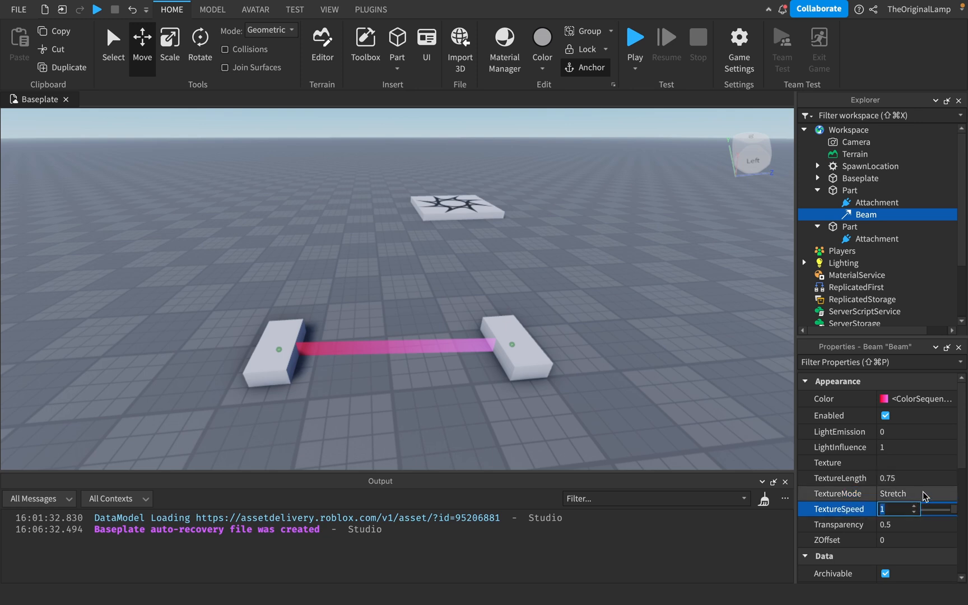
pyautogui.moveTo(884, 524)
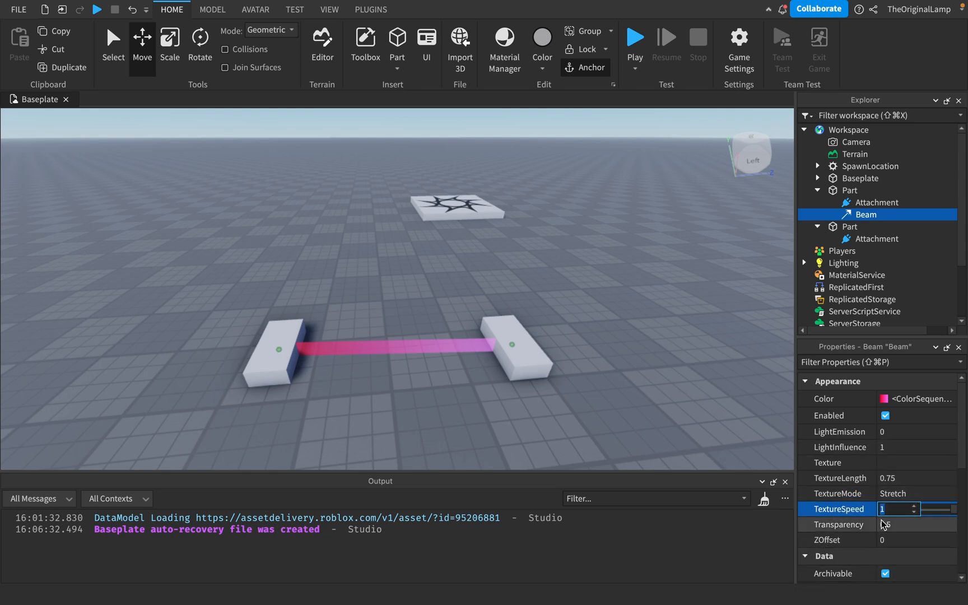
# Step: Turn the Beam's Transparency into a NumberSequence that varies along its length
pyautogui.click(906, 524)
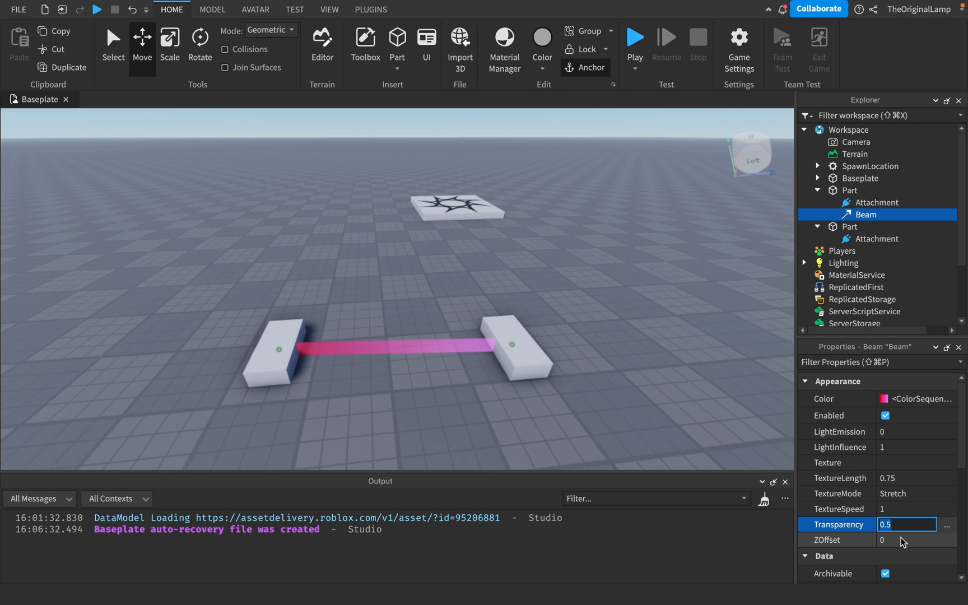
pyautogui.click(948, 525)
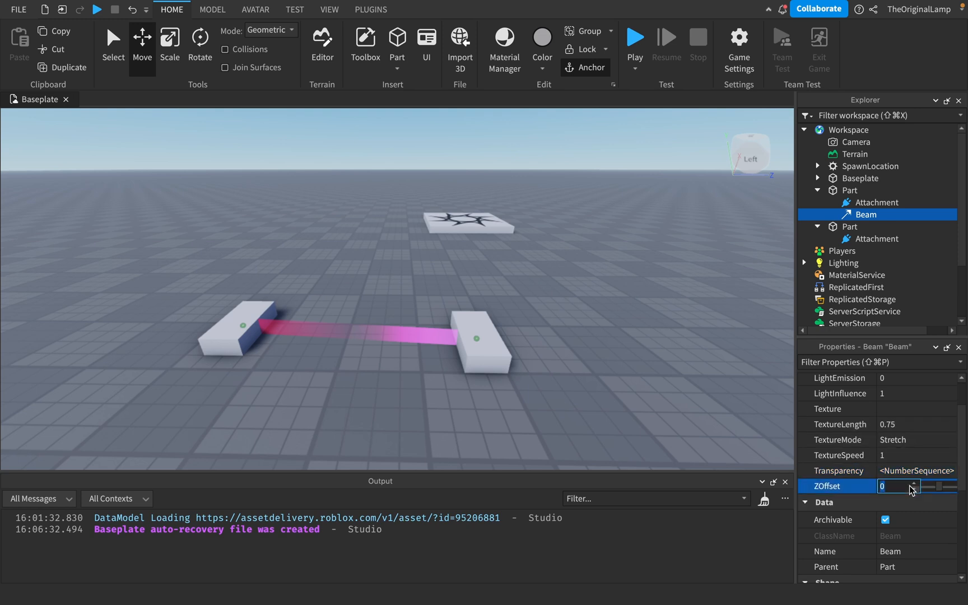
# Step: Set the Beam's ZOffset to 0.5 after trying -1
pyautogui.click(917, 488)
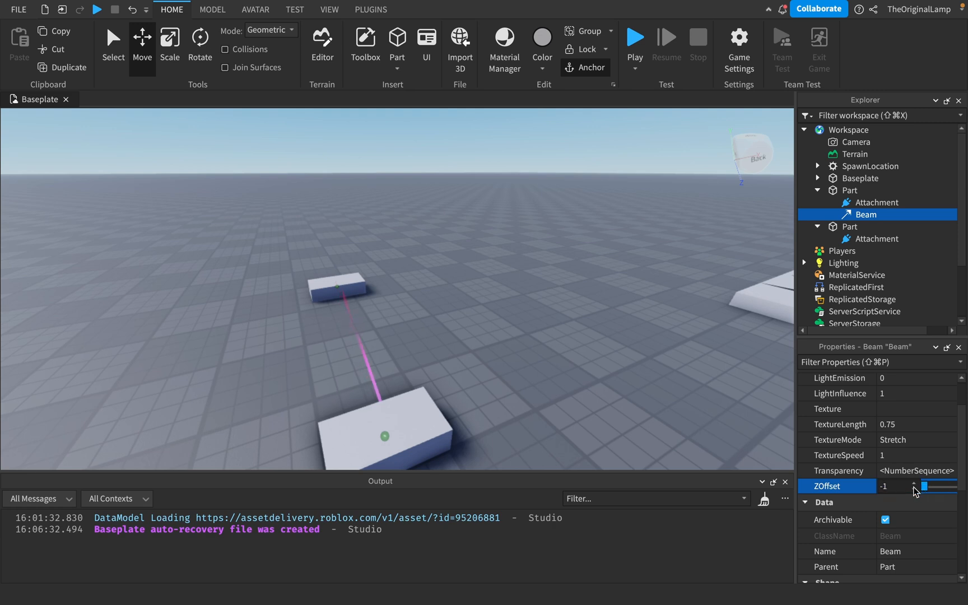
pyautogui.click(927, 486)
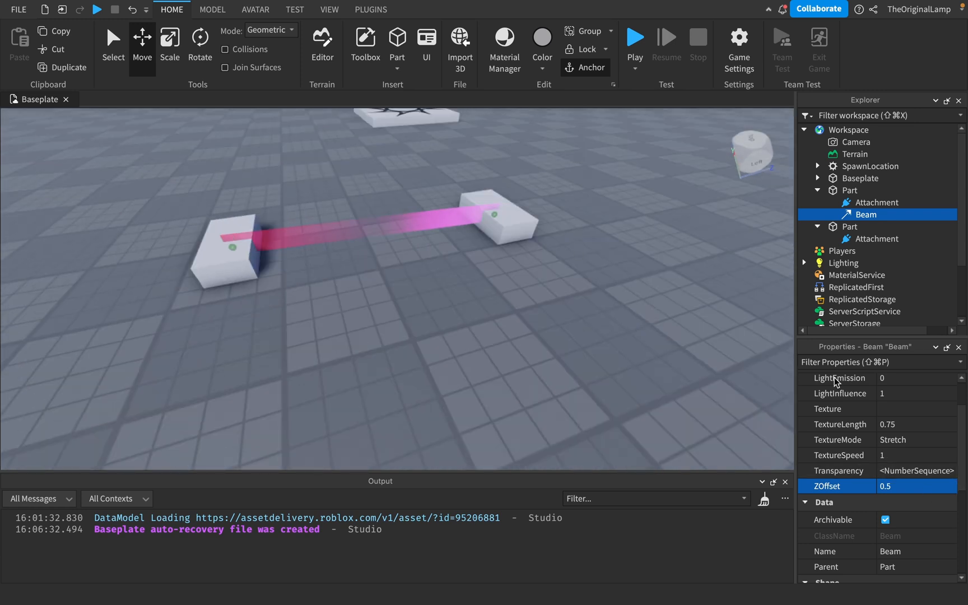
pyautogui.scroll(-3)
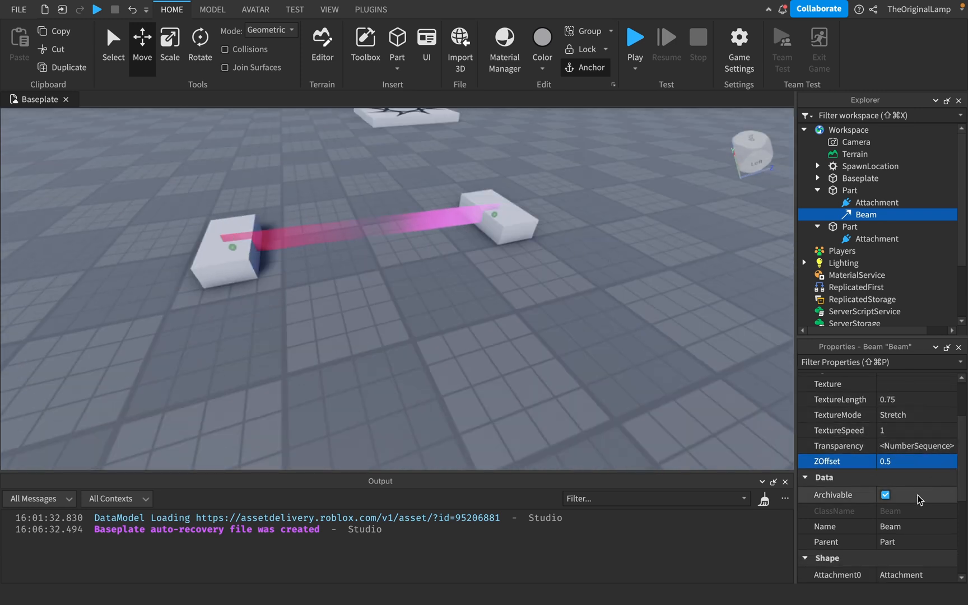
# Step: Set the Beam's CurveSize0 and CurveSize1 so it arcs between the parts
pyautogui.scroll(-3)
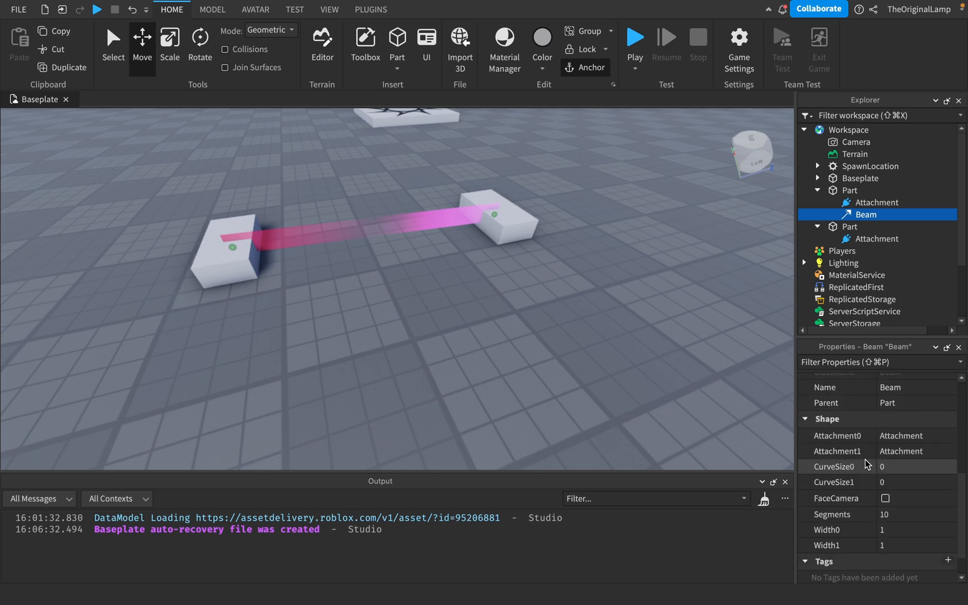
pyautogui.moveTo(887, 461)
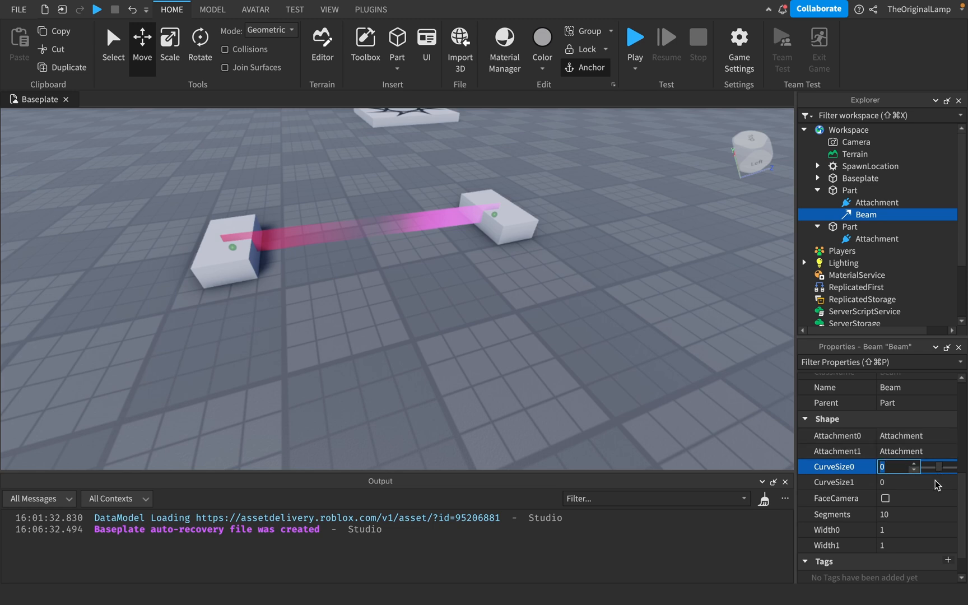
pyautogui.click(914, 469)
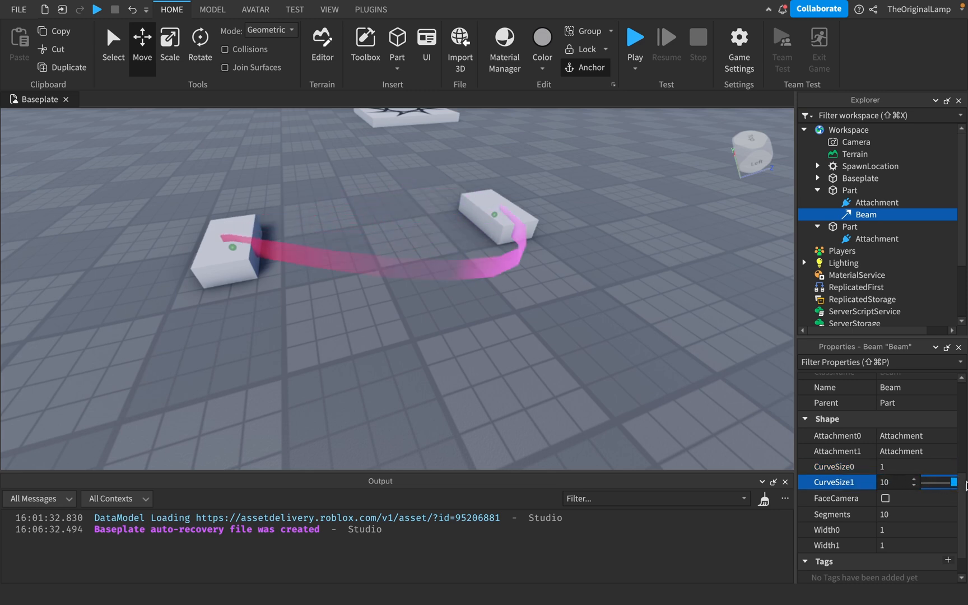
pyautogui.click(899, 466)
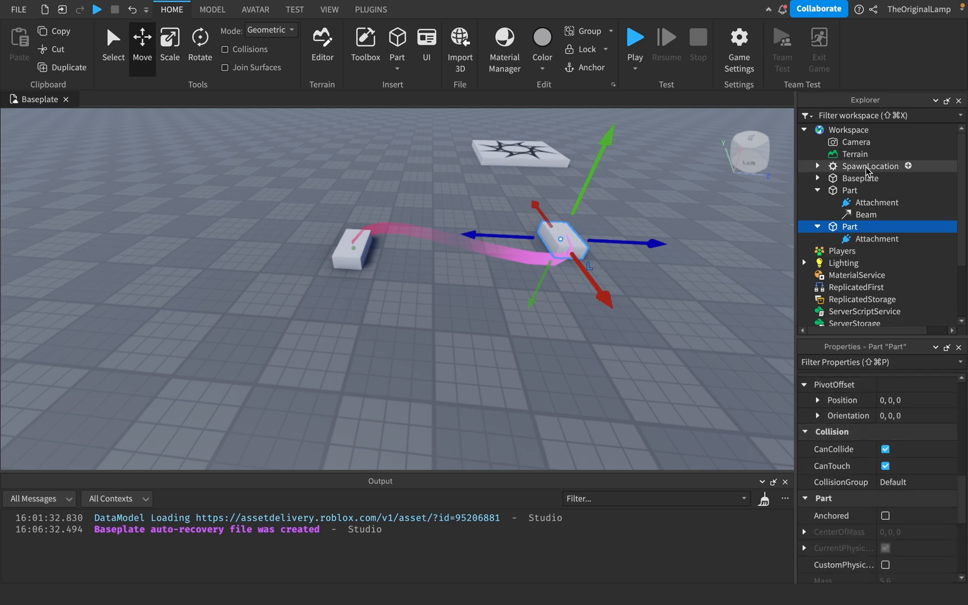
# Step: Enable FaceCamera on the Beam, toggling it off and back on to test
pyautogui.click(867, 214)
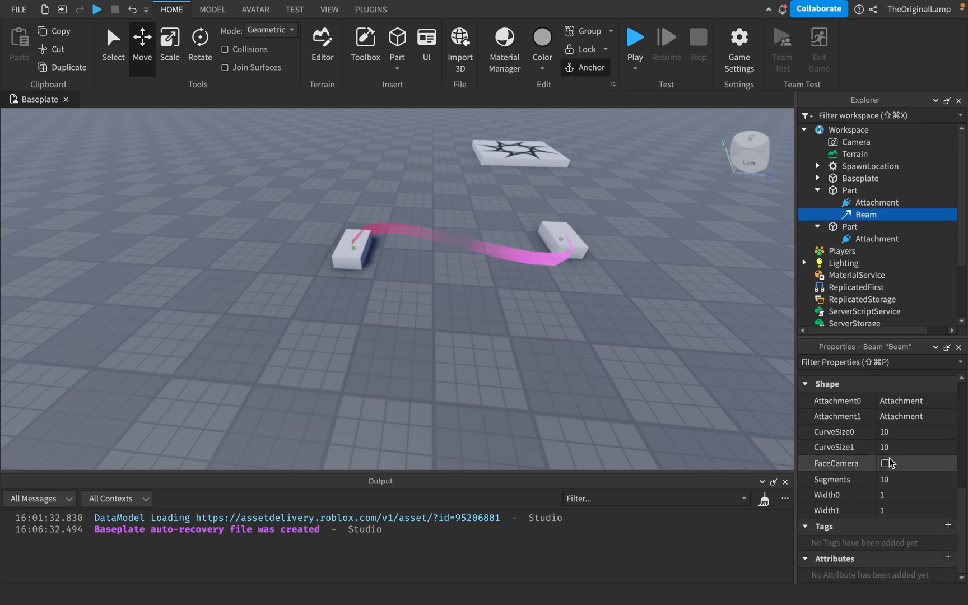
pyautogui.click(886, 462)
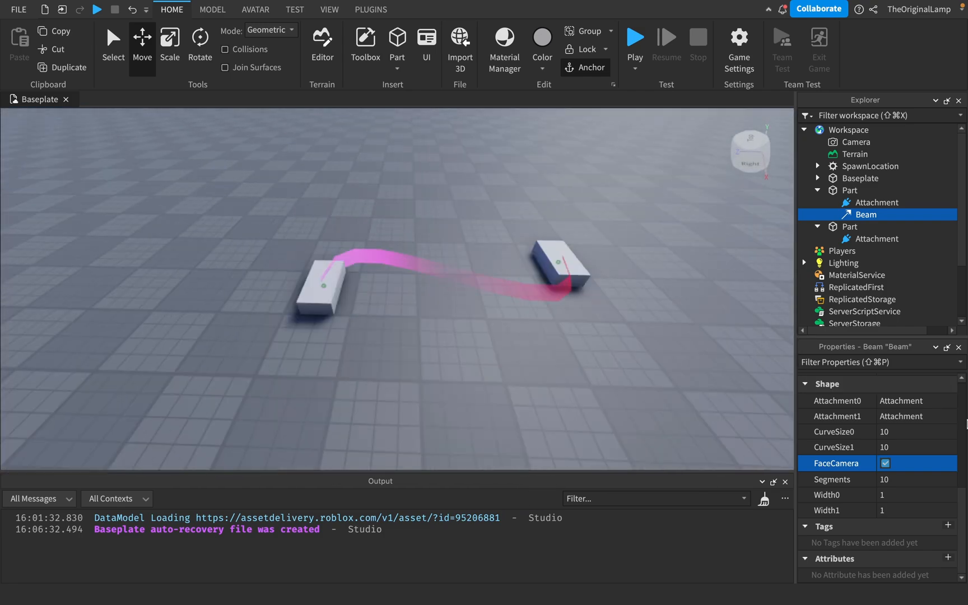
pyautogui.click(886, 463)
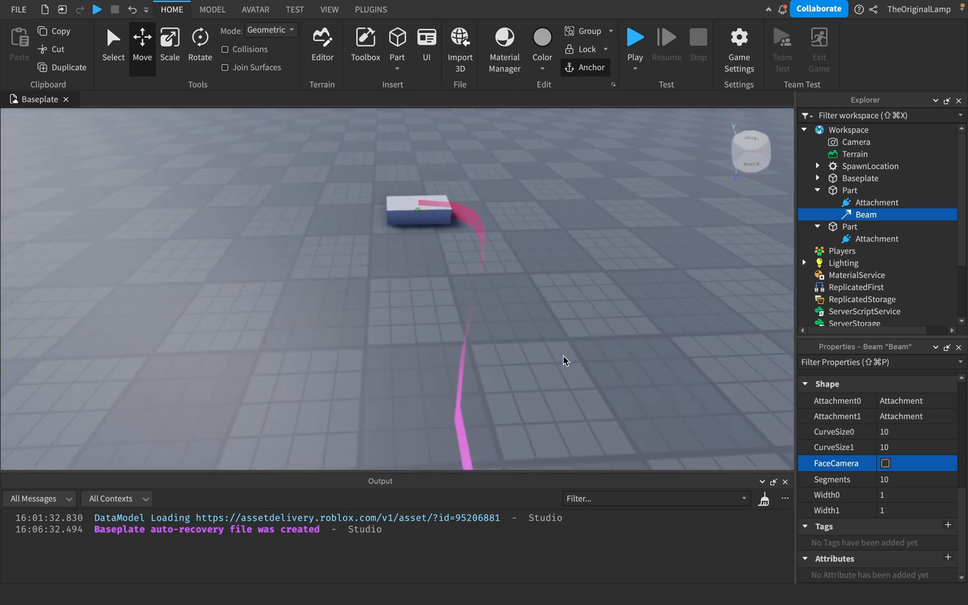
pyautogui.click(886, 463)
pyautogui.write('3')
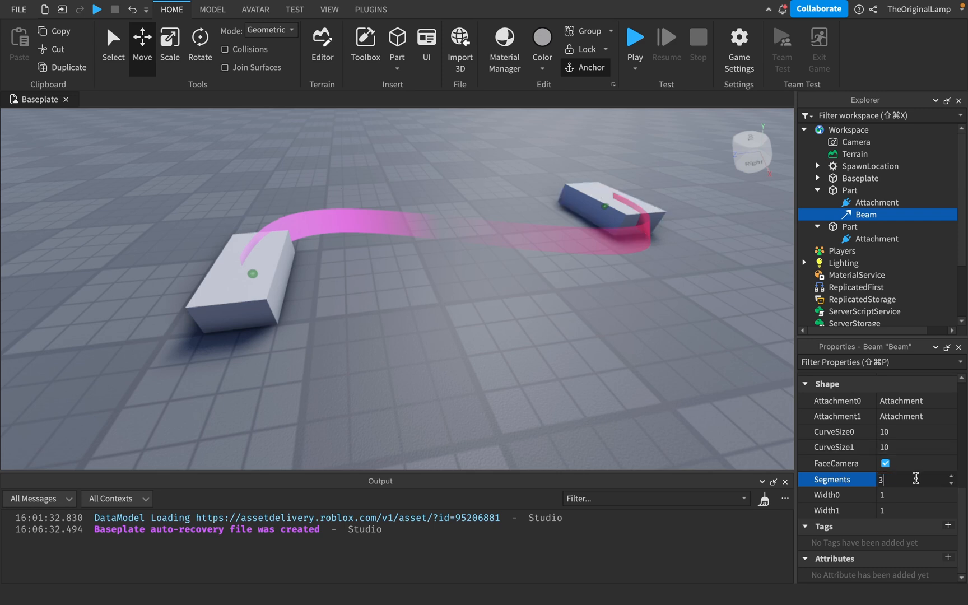
# Step: Try segment counts including 100, then settle the beam back at 3 angular segments
pyautogui.press('Return')
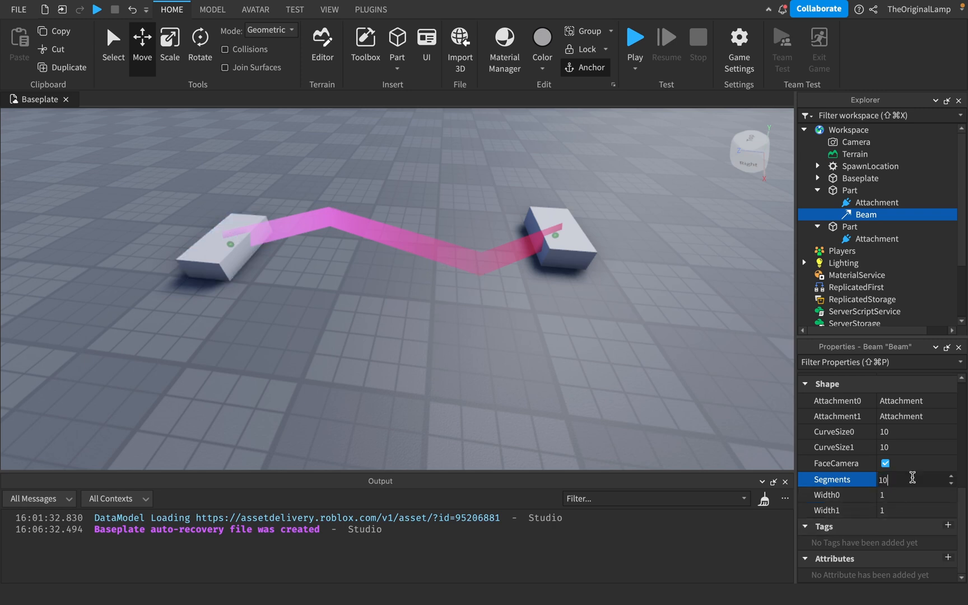
pyautogui.write('100')
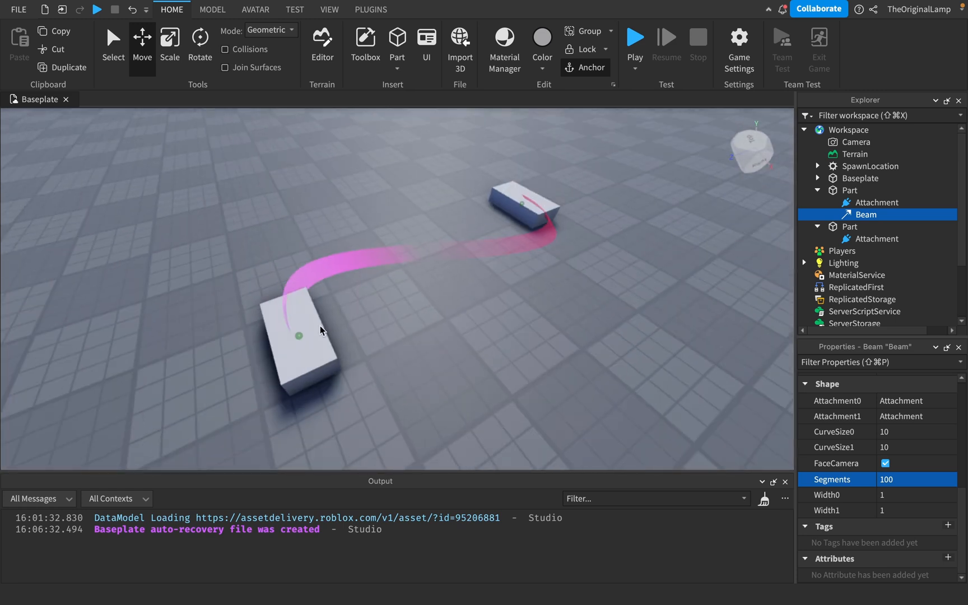
pyautogui.click(885, 463)
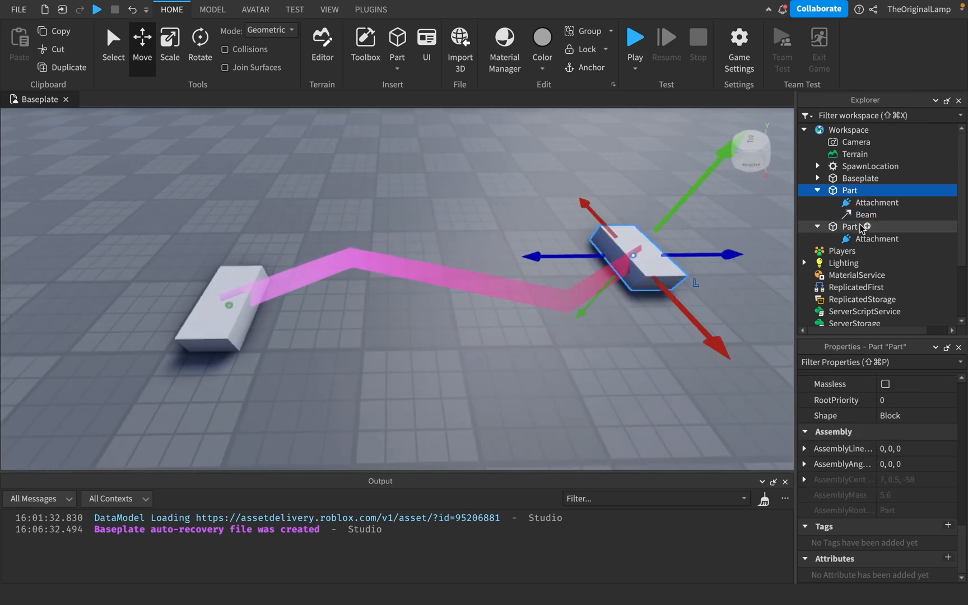
pyautogui.click(866, 214)
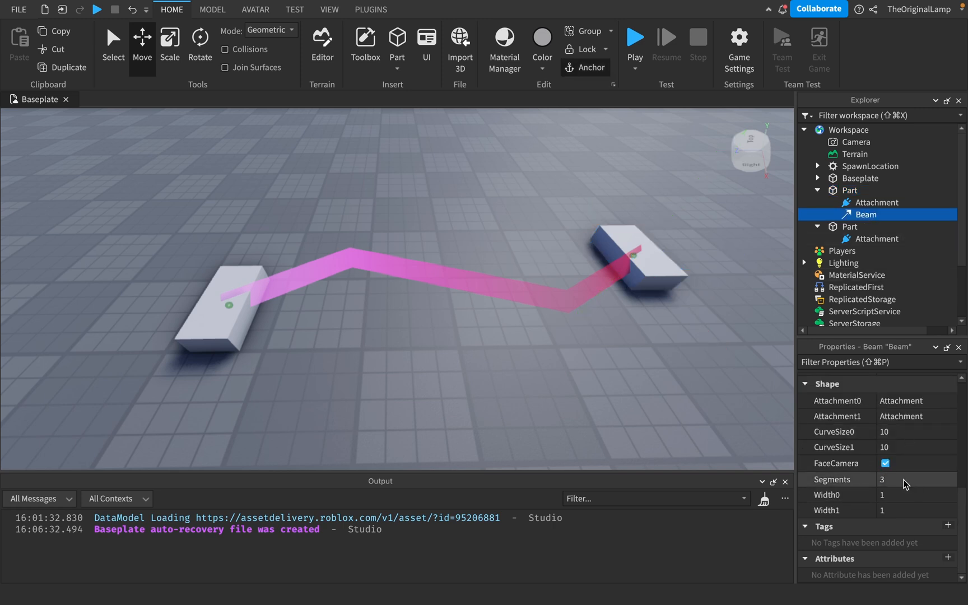
pyautogui.moveTo(851, 518)
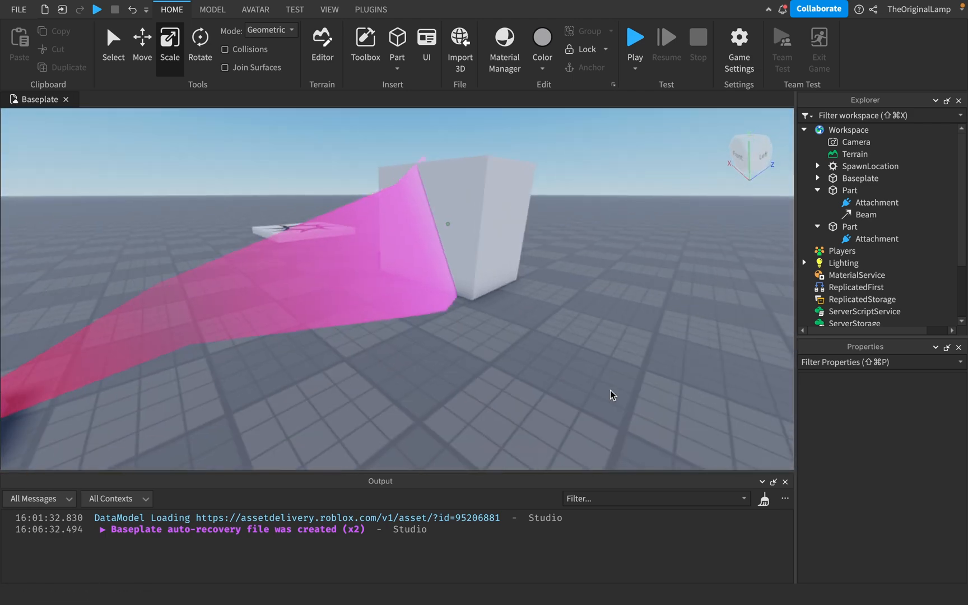
# Step: Scale the second part into a large cube and review the beam and part properties
pyautogui.click(850, 226)
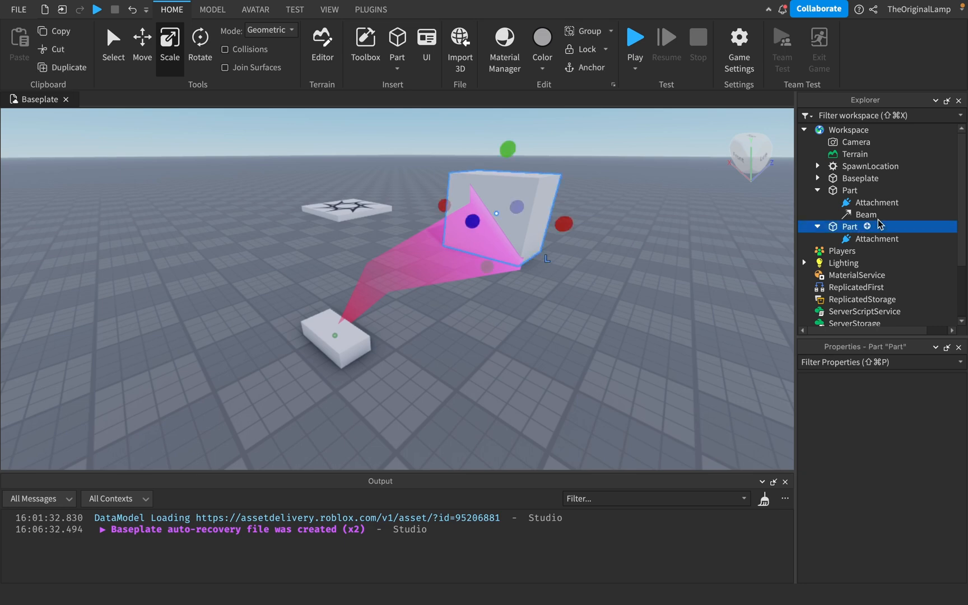
pyautogui.click(866, 214)
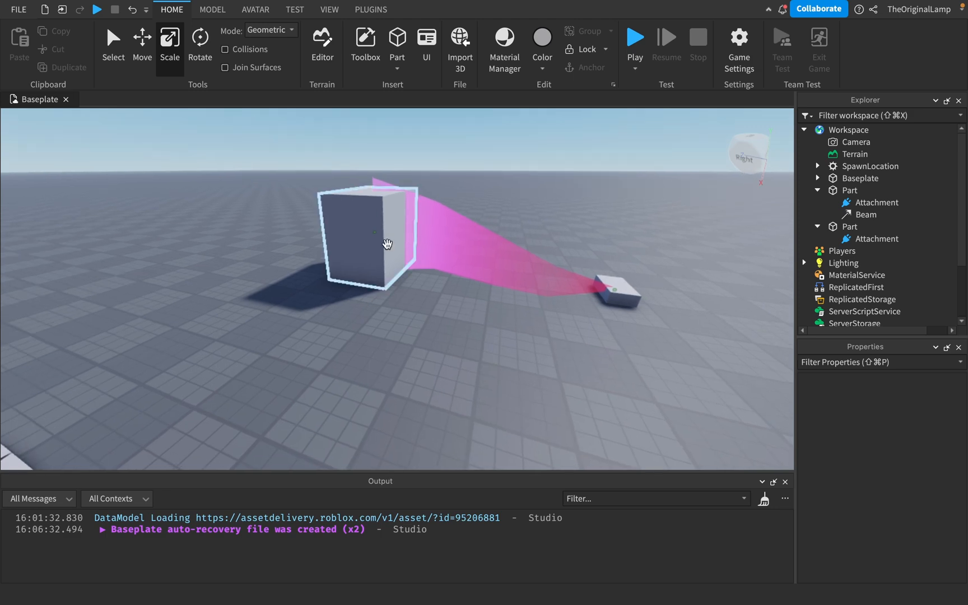
pyautogui.click(850, 226)
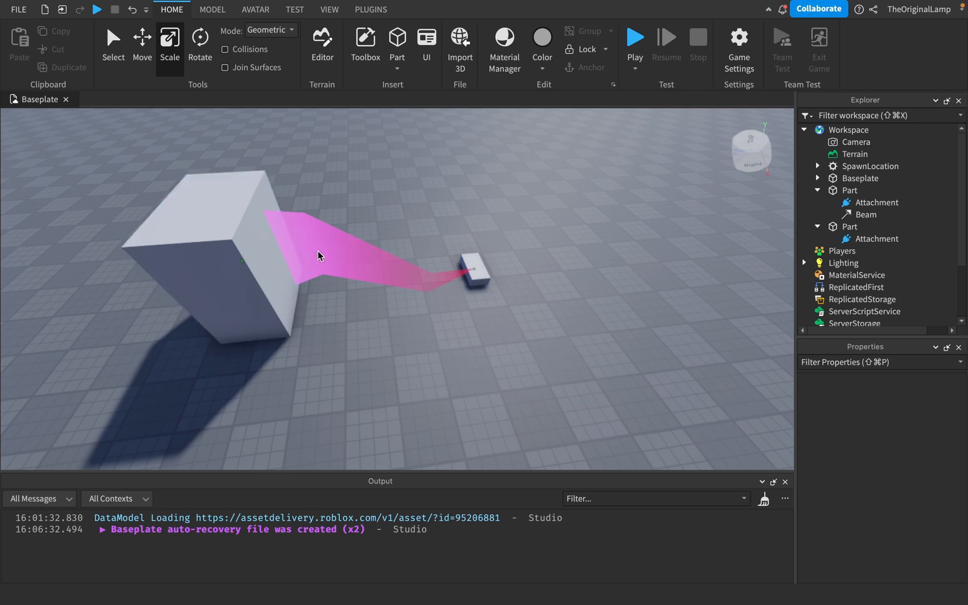
pyautogui.click(865, 214)
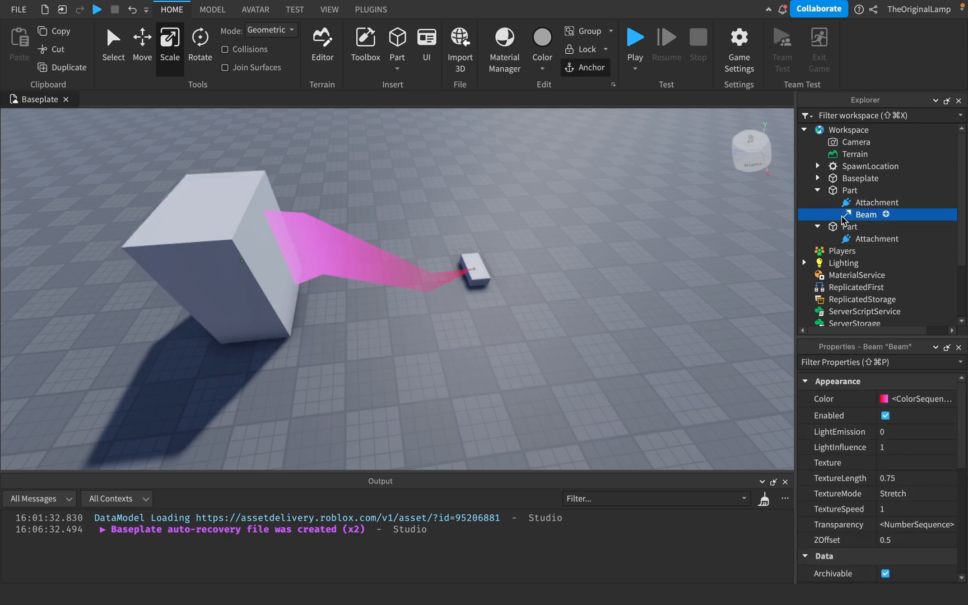
pyautogui.click(852, 226)
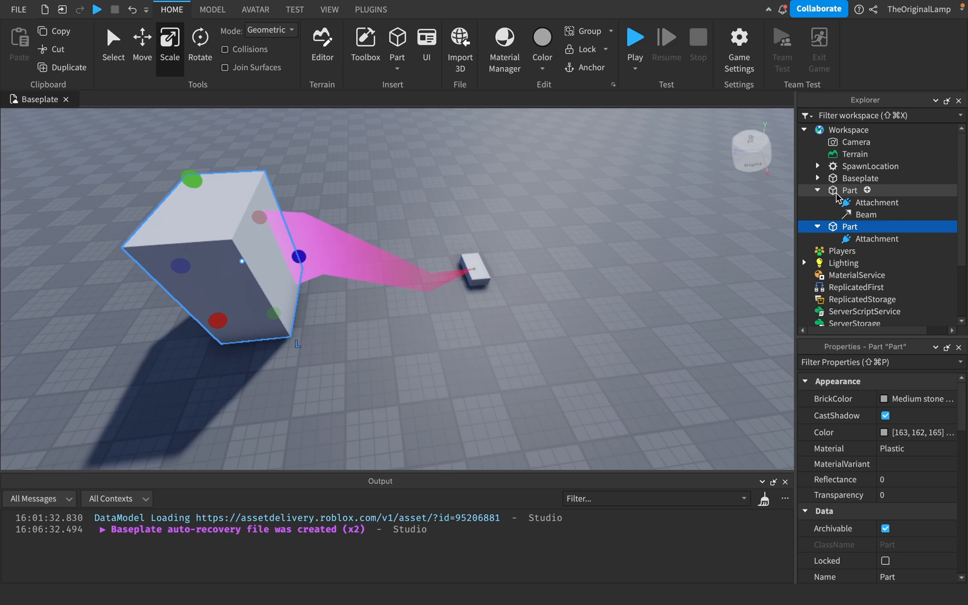
pyautogui.click(877, 202)
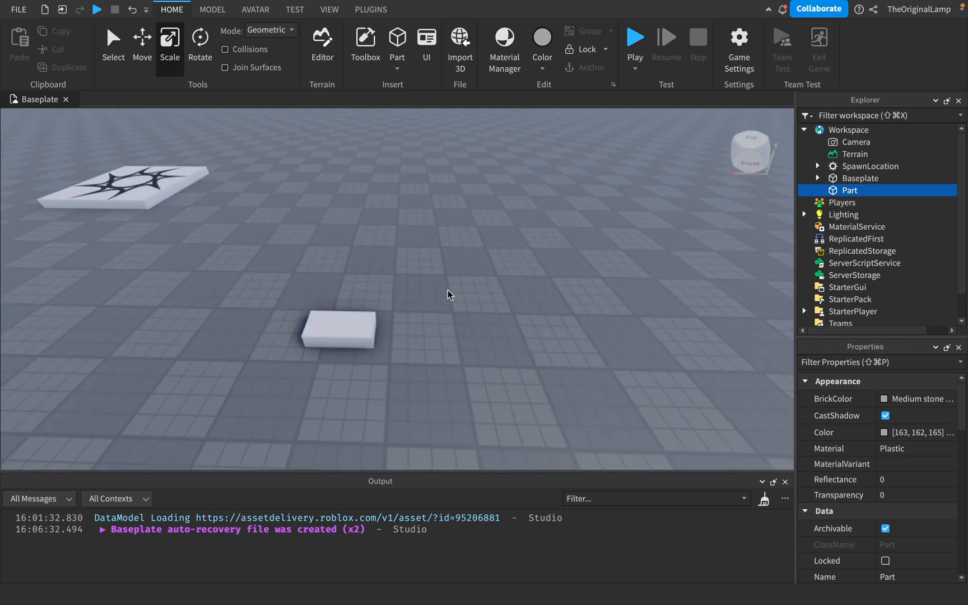
# Step: Insert an Attachment and a Beam into the new part from the Explorer
pyautogui.click(336, 327)
pyautogui.write('at')
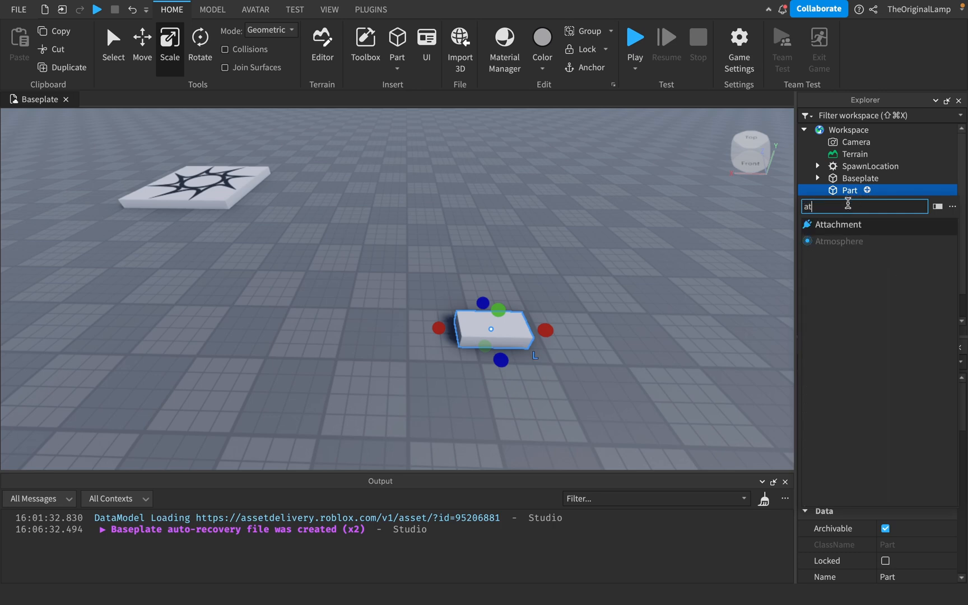
pyautogui.click(846, 224)
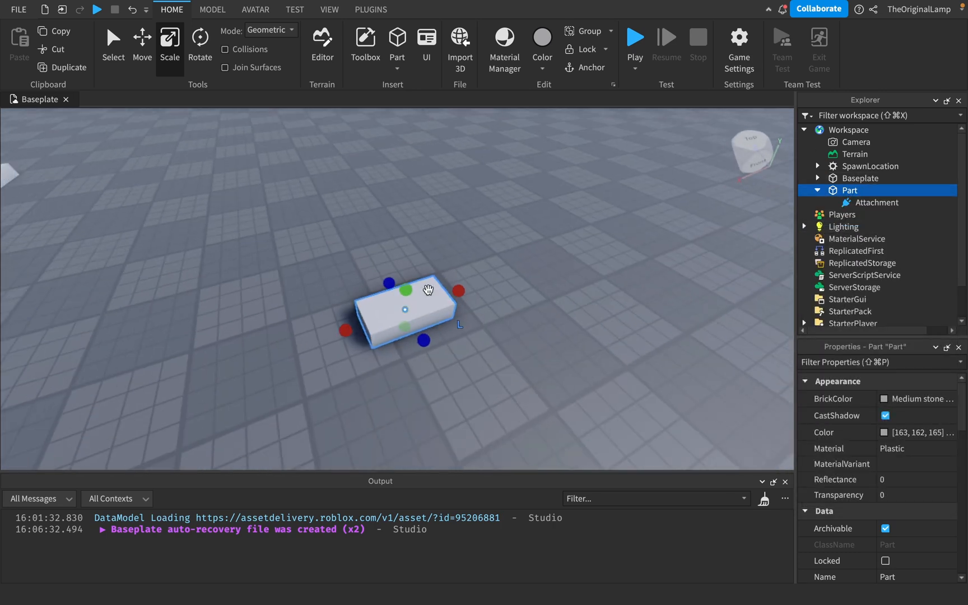
pyautogui.moveTo(873, 210)
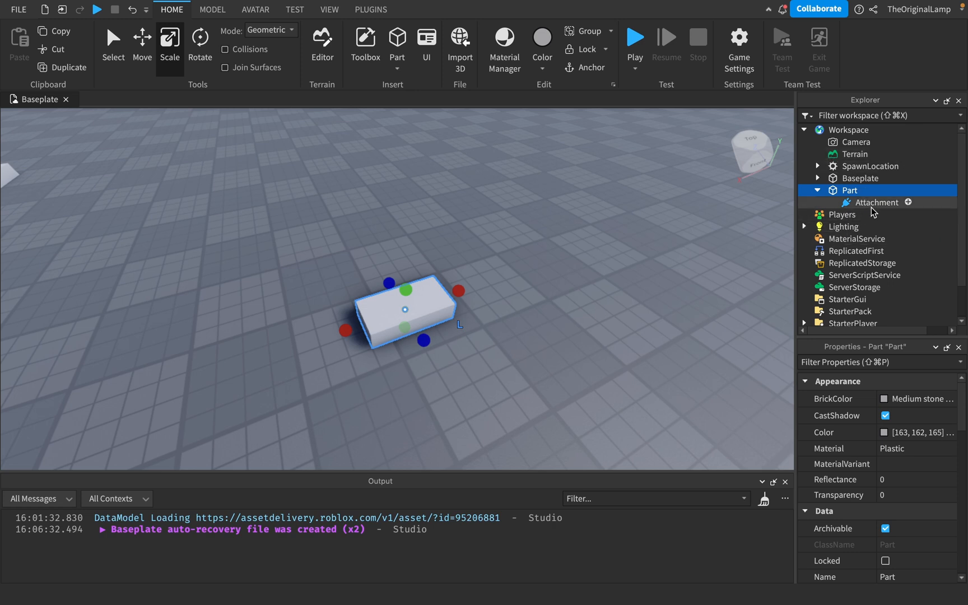
pyautogui.moveTo(586, 278)
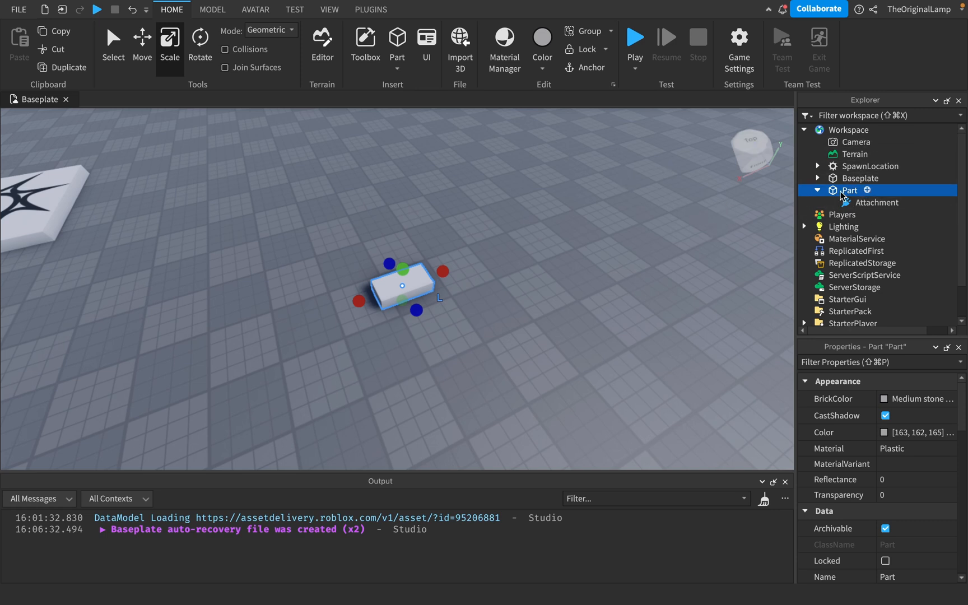
pyautogui.write('bea')
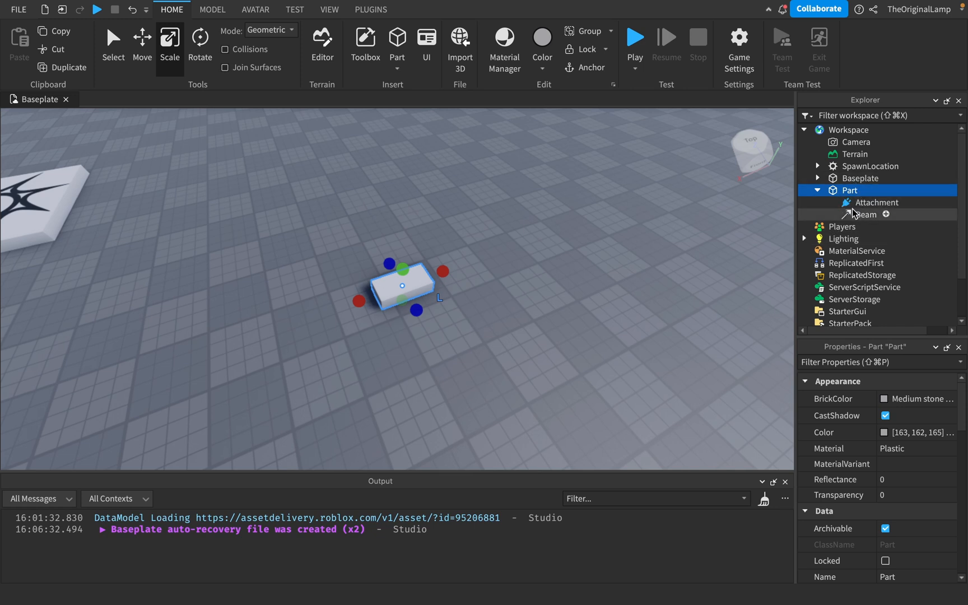
# Step: Link the beam's Attachment0 to the new attachment
pyautogui.click(865, 214)
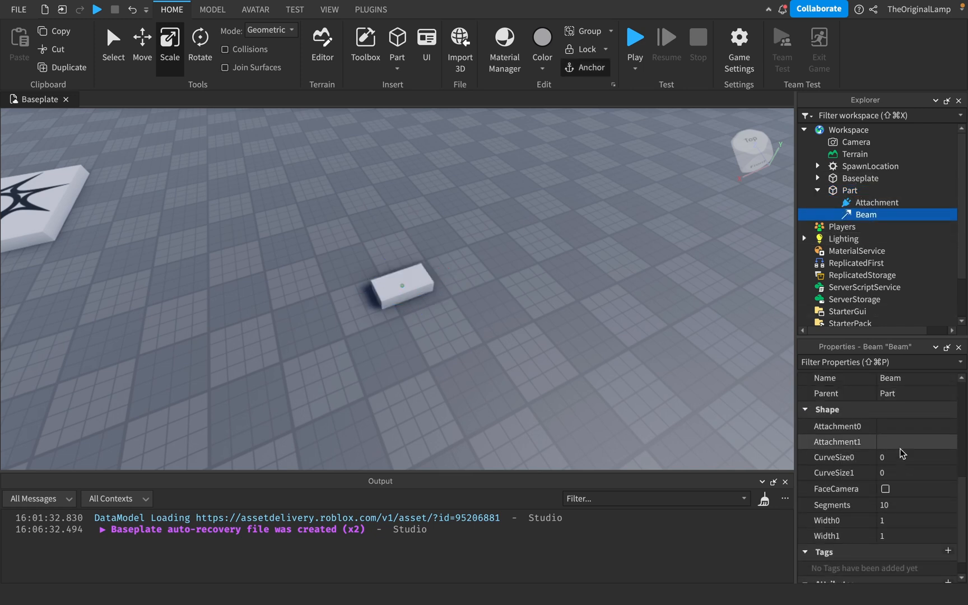
pyautogui.click(837, 426)
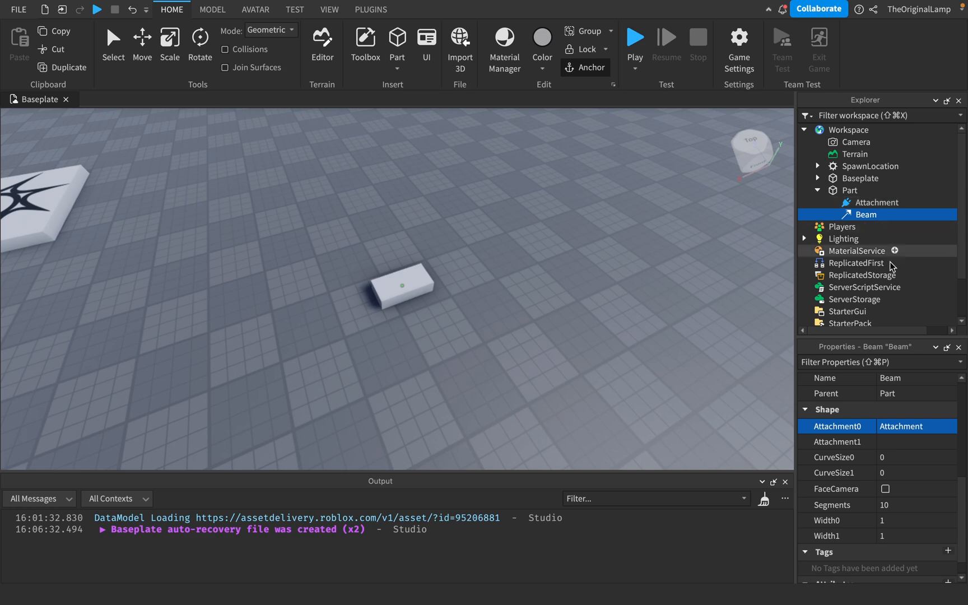
pyautogui.moveTo(870, 373)
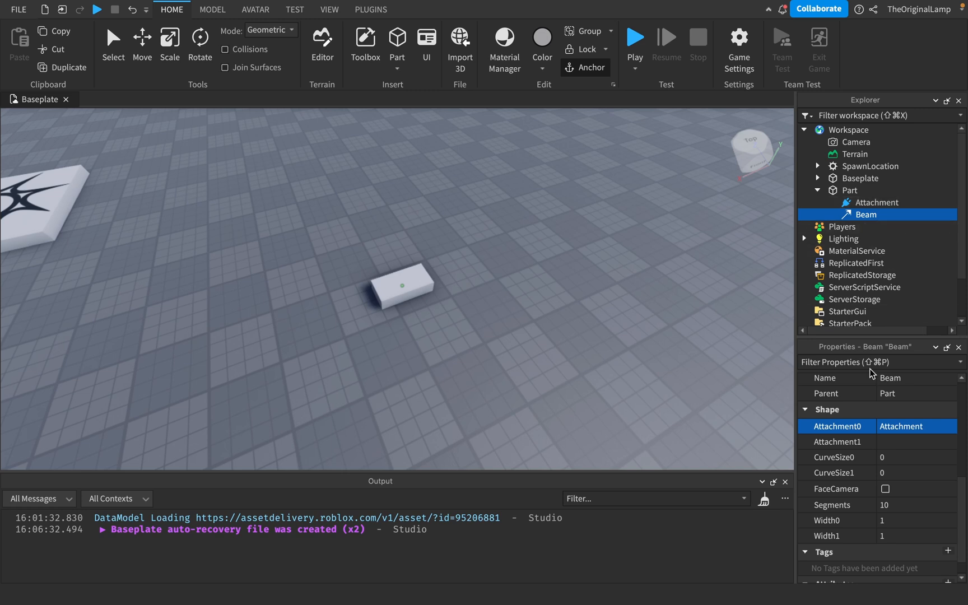
pyautogui.moveTo(867, 220)
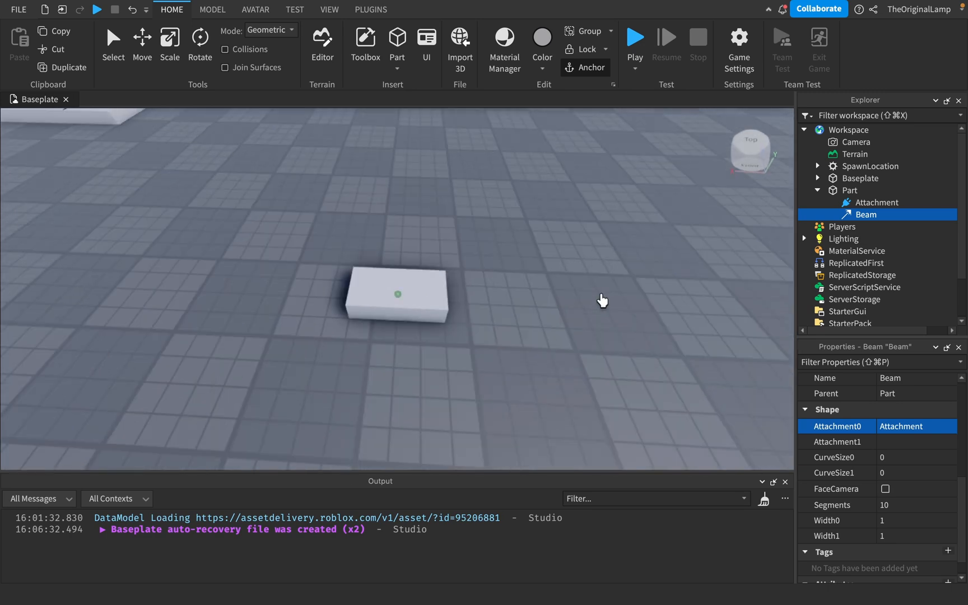
pyautogui.click(850, 190)
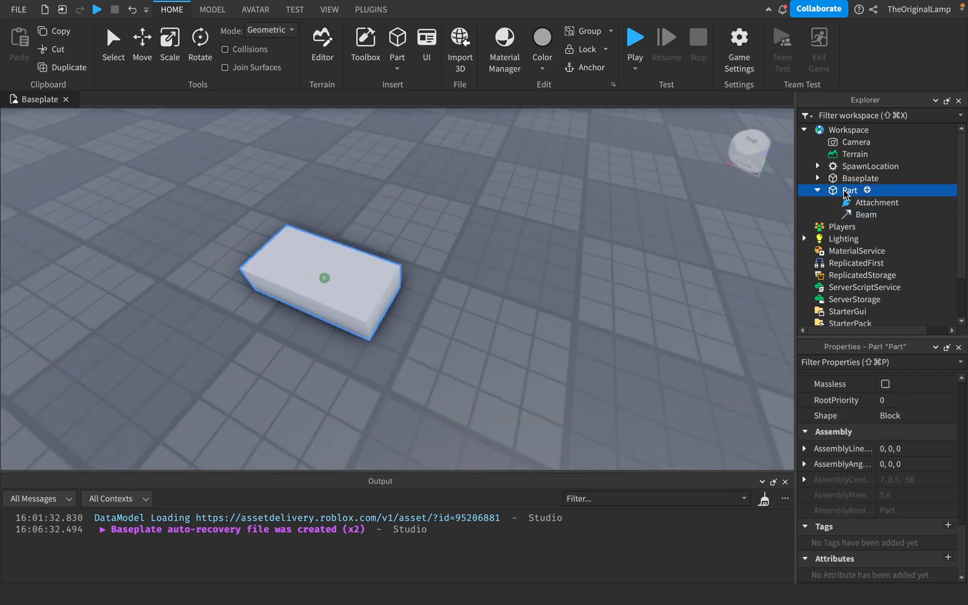